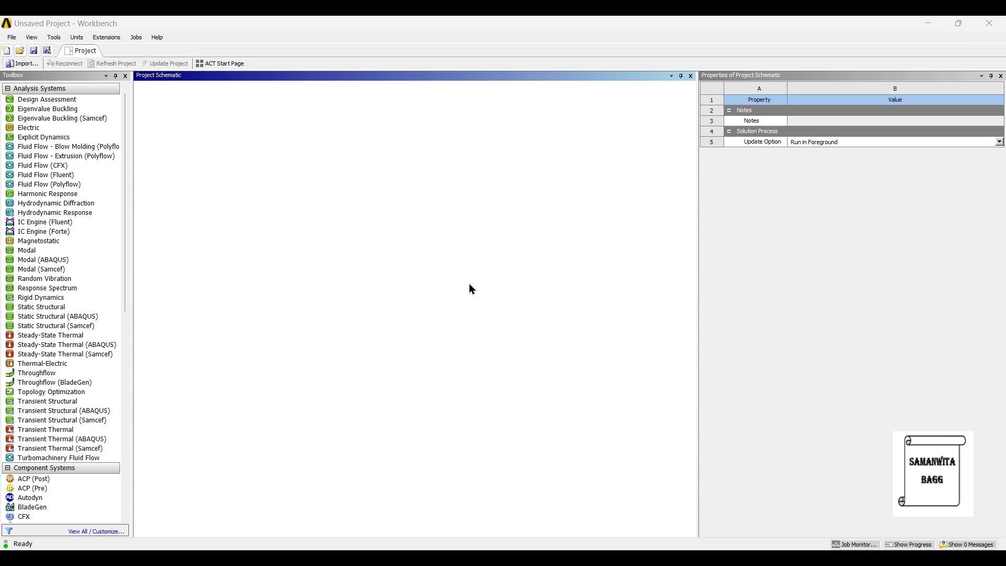
# Step: Add a Static Structural system to the Project Schematic and view its Engineering Data and Geometry cells
pyautogui.click(41, 307)
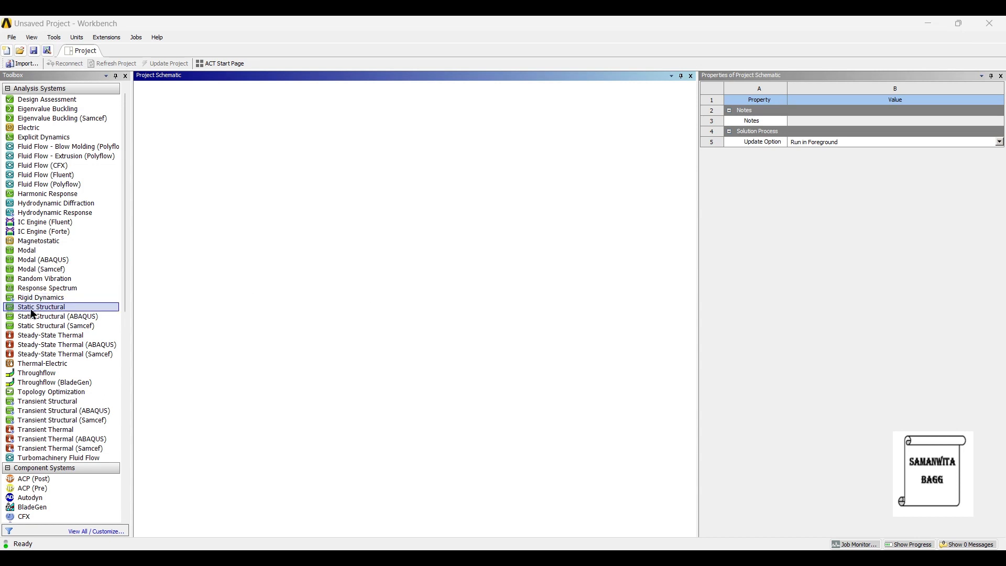
pyautogui.doubleClick(41, 307)
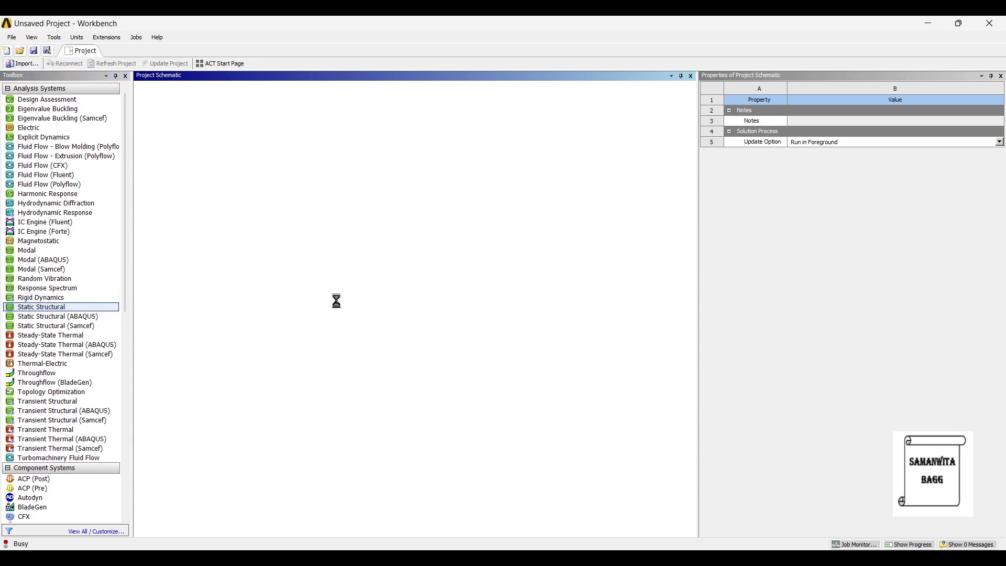
pyautogui.doubleClick(41, 307)
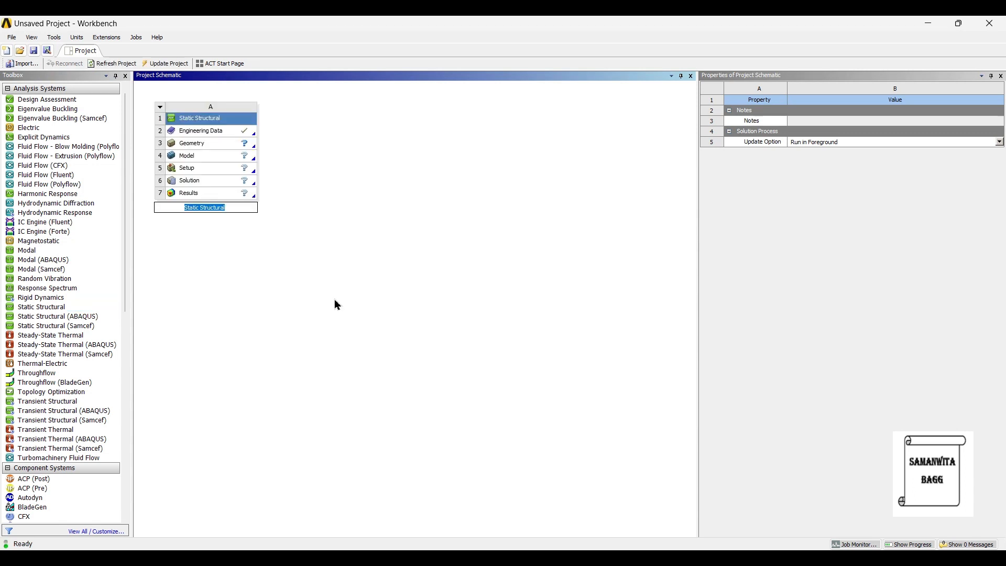
pyautogui.click(193, 143)
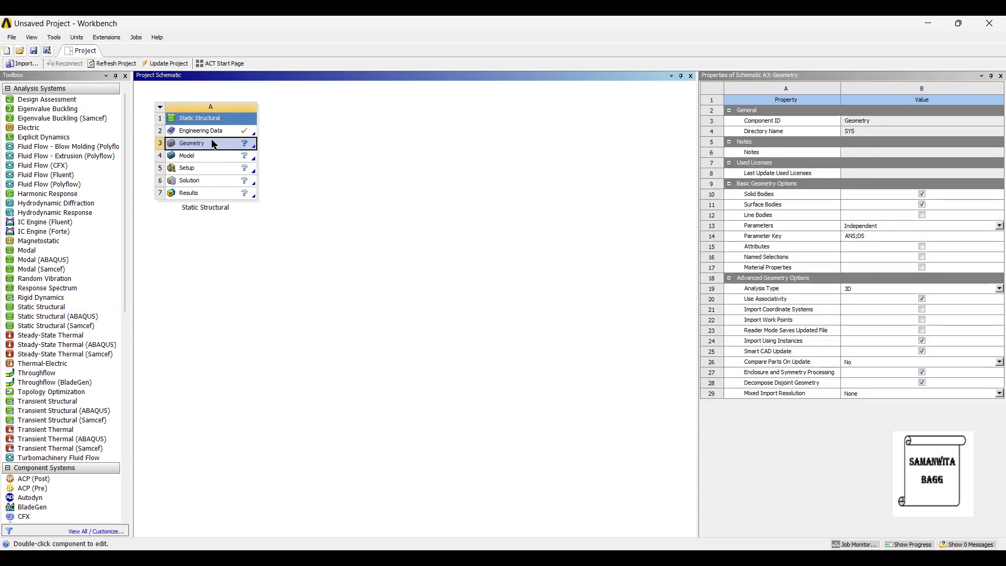
pyautogui.click(201, 130)
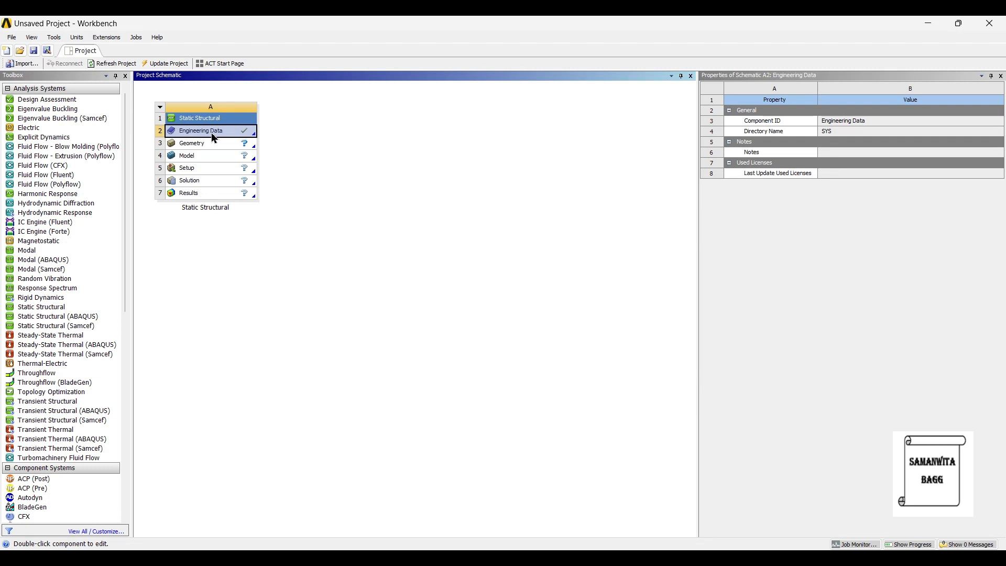
pyautogui.moveTo(207, 143)
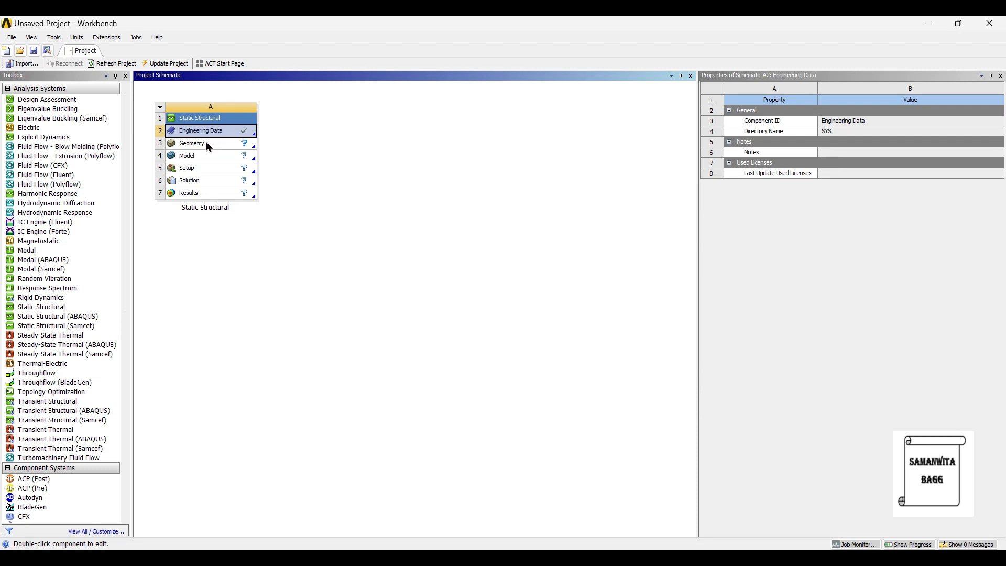
pyautogui.click(199, 143)
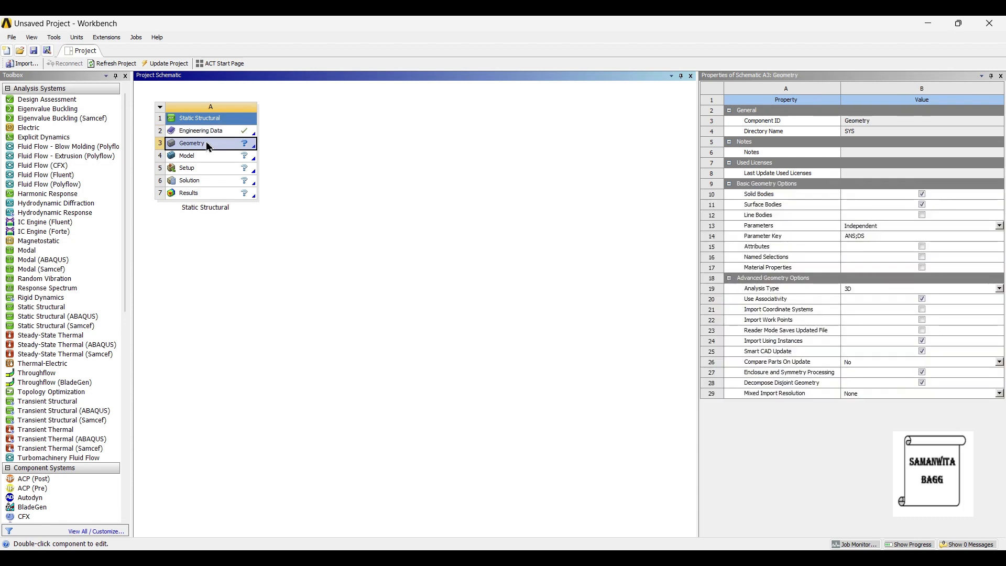
# Step: Create new DesignModeler geometry from the Static Structural system's Geometry cell
pyautogui.rightClick(190, 144)
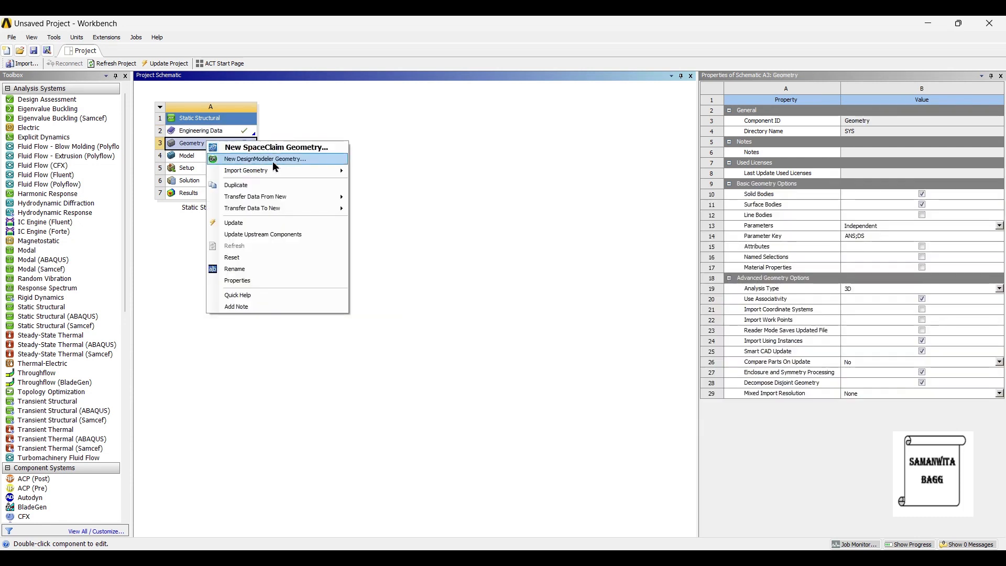
pyautogui.click(265, 158)
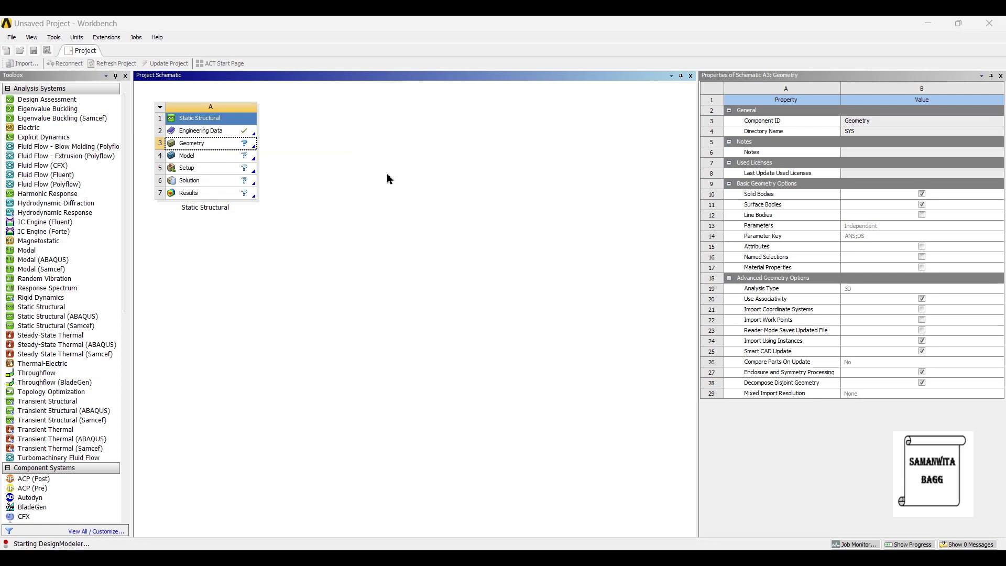
# Step: Set DesignModeler length units to millimetres and face the XY plane for sketching
pyautogui.doubleClick(191, 144)
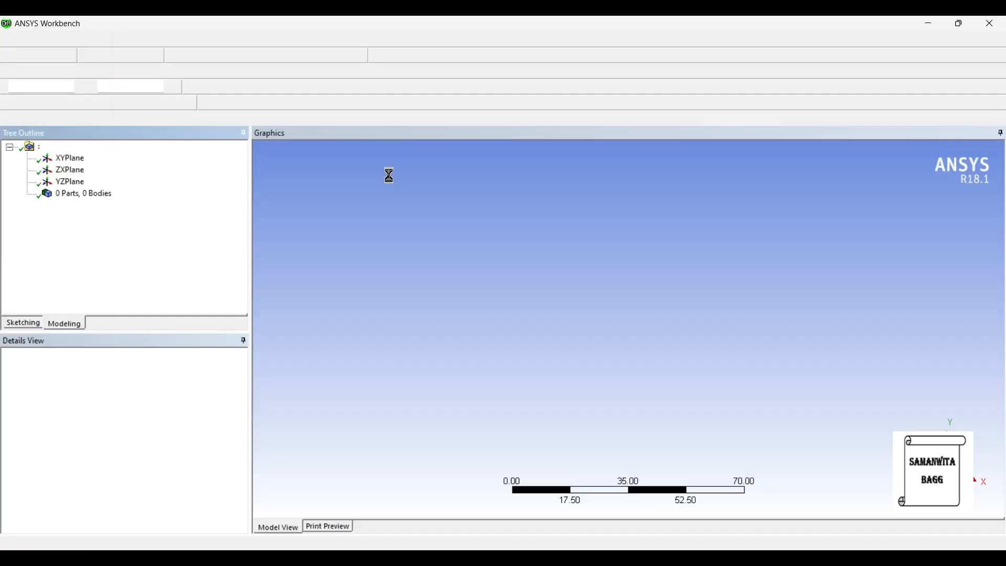
pyautogui.click(127, 39)
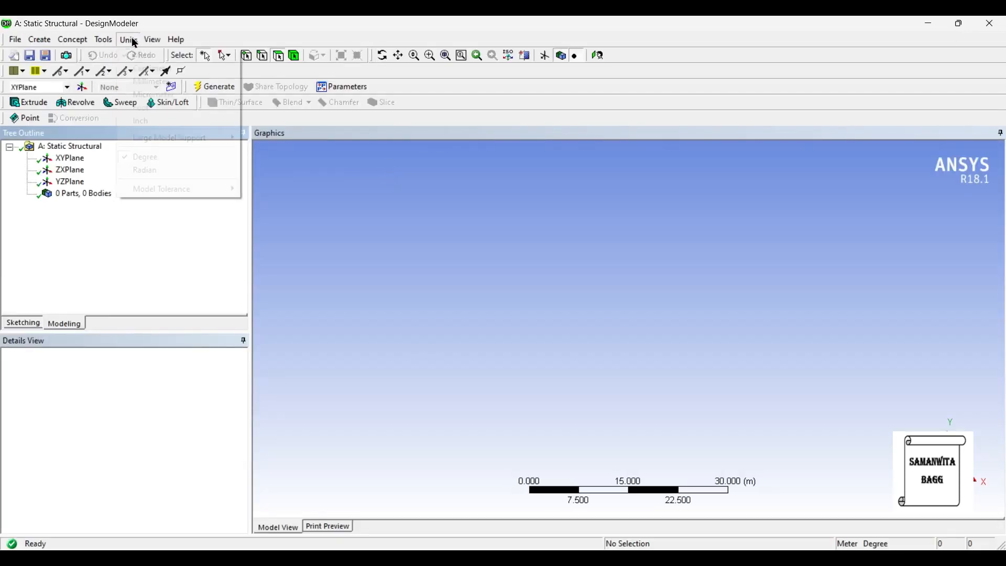
pyautogui.click(152, 82)
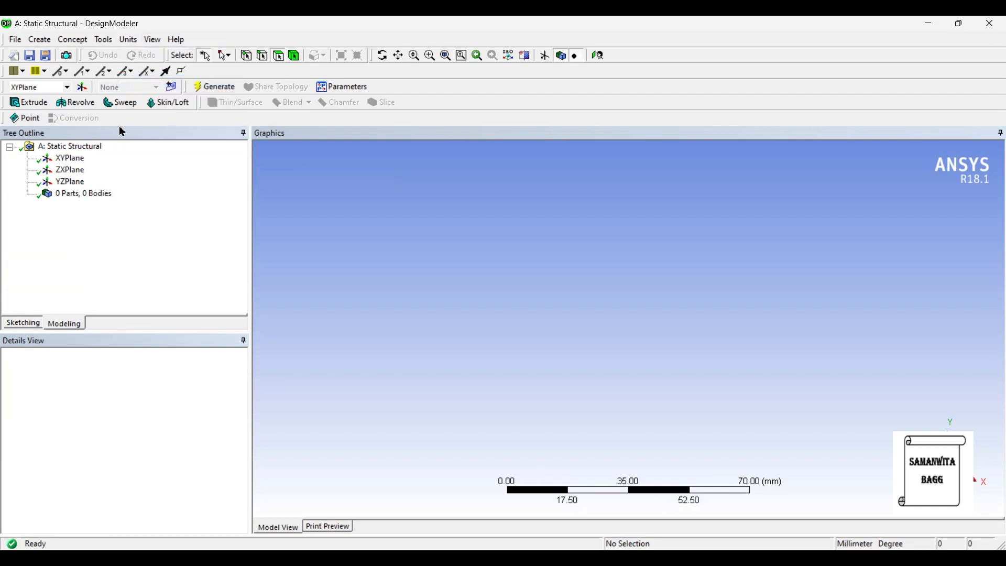
pyautogui.click(70, 158)
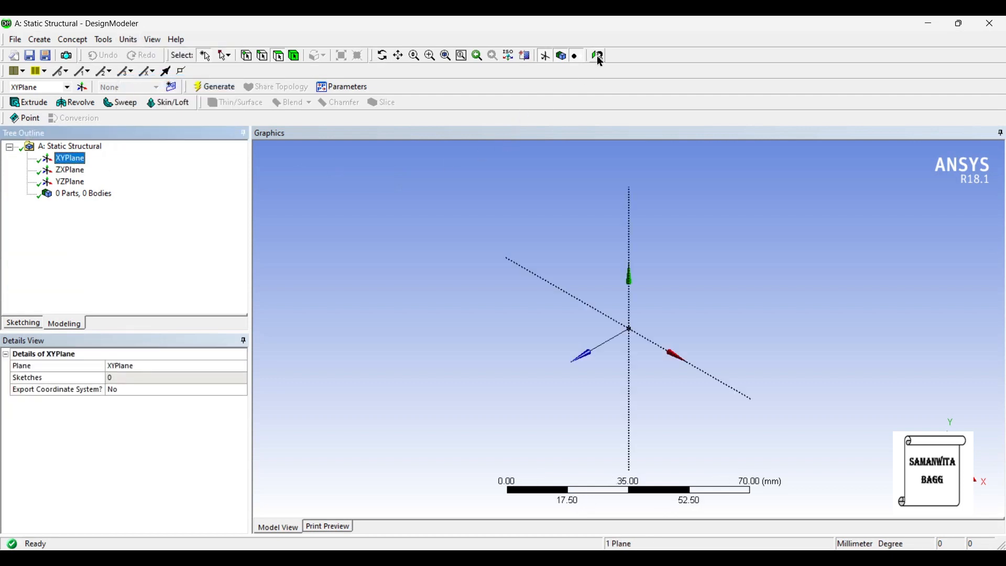
pyautogui.click(22, 323)
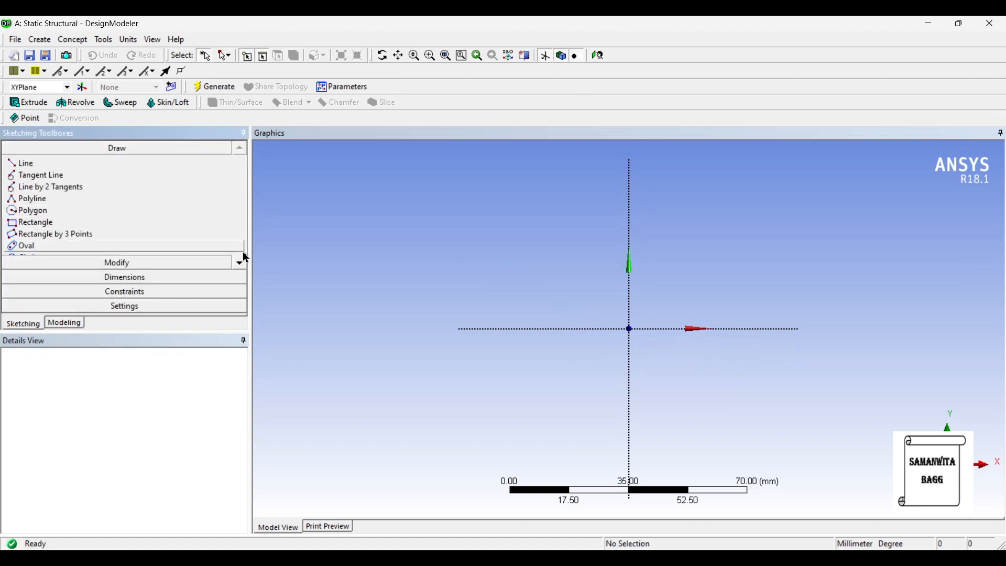
# Step: Draw a line along the Y axis and a circle centred on the X axis right of the origin
pyautogui.click(25, 164)
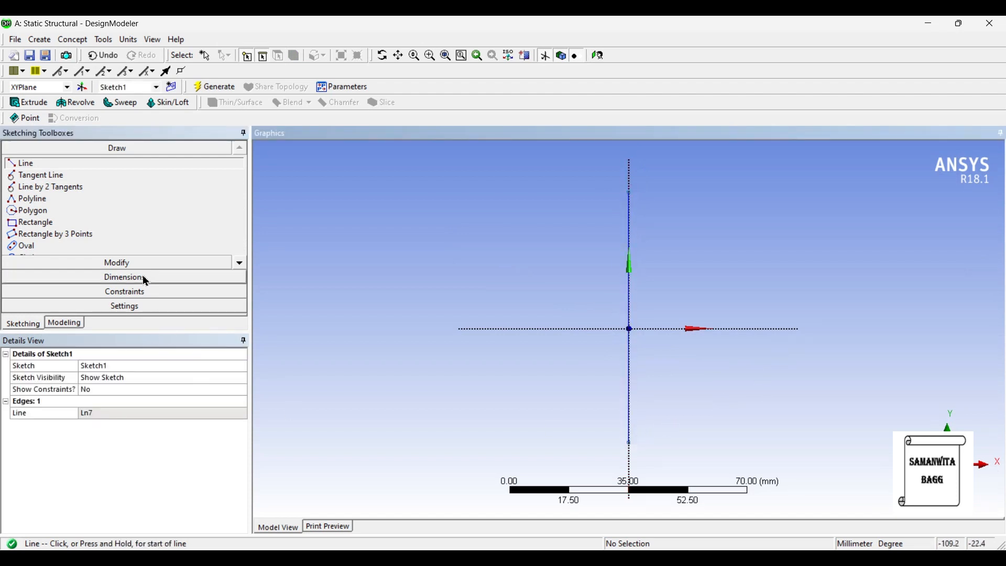
pyautogui.scroll(-3)
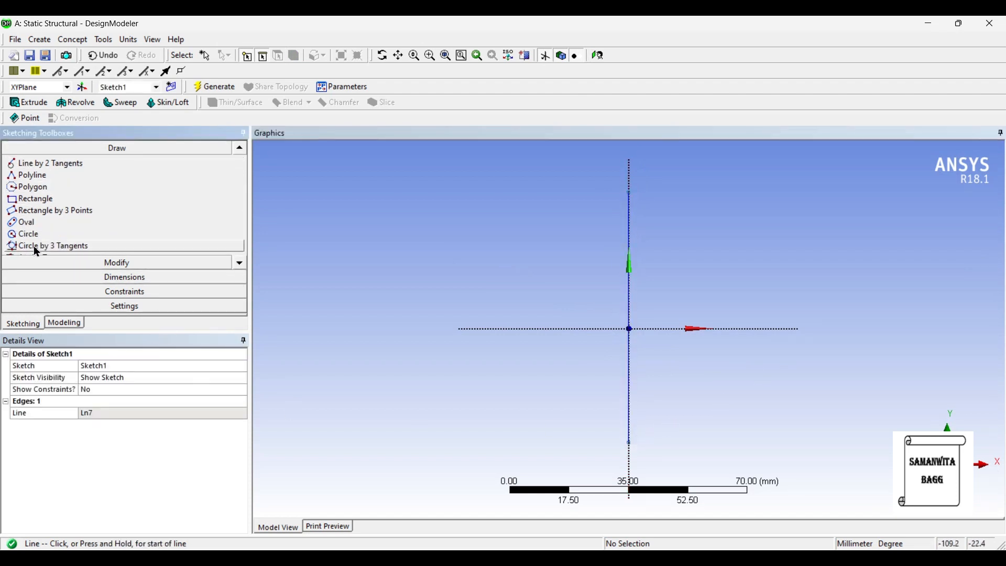
pyautogui.click(29, 233)
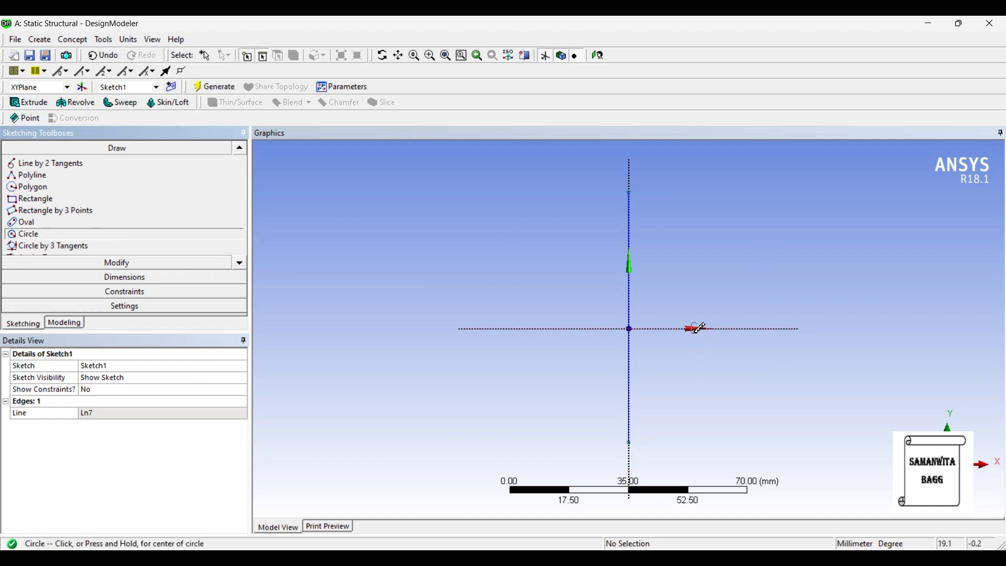
pyautogui.click(696, 328)
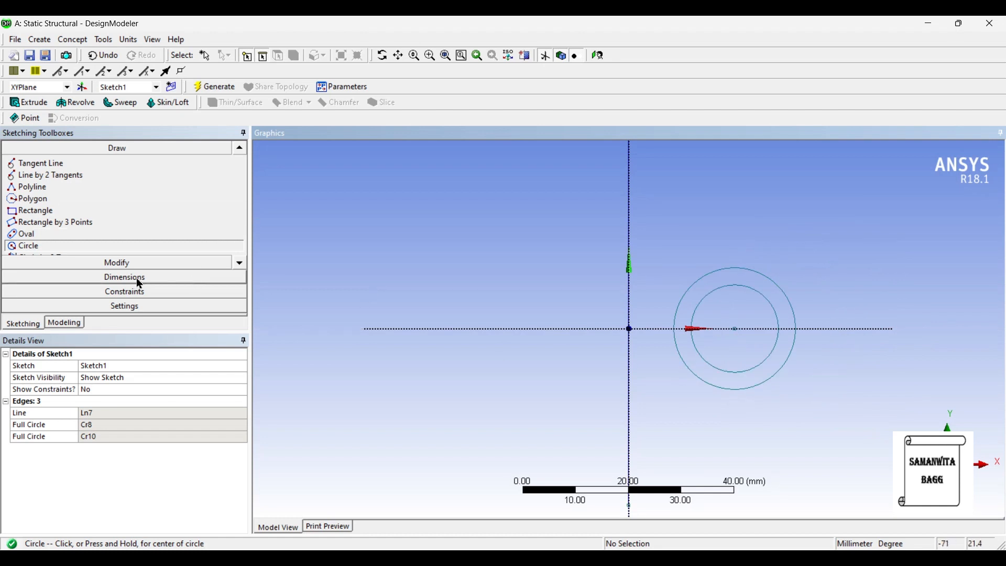
# Step: Dimension the outer circle diameter D4 to 21 mm in the Details View
pyautogui.click(124, 277)
pyautogui.write('5')
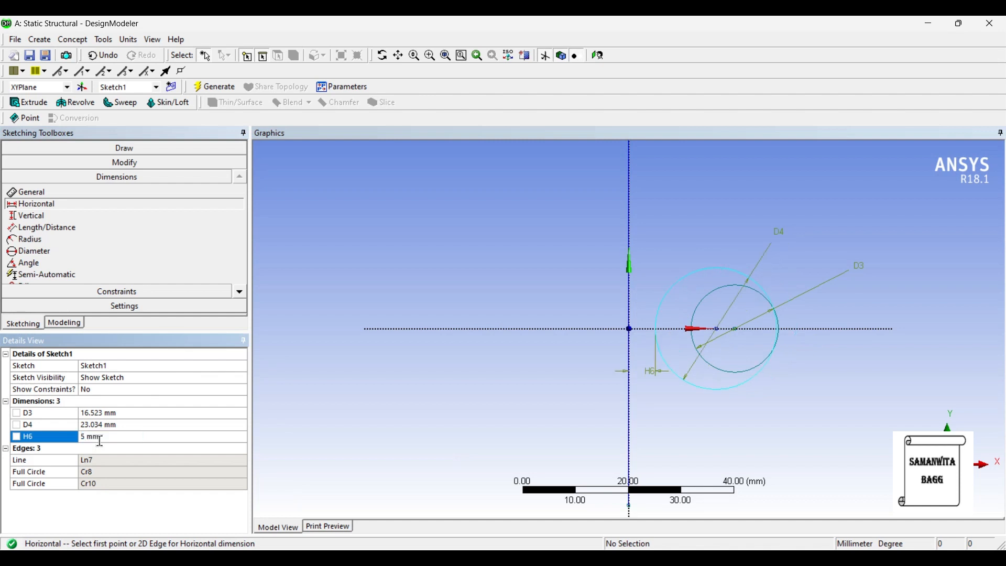
pyautogui.click(97, 425)
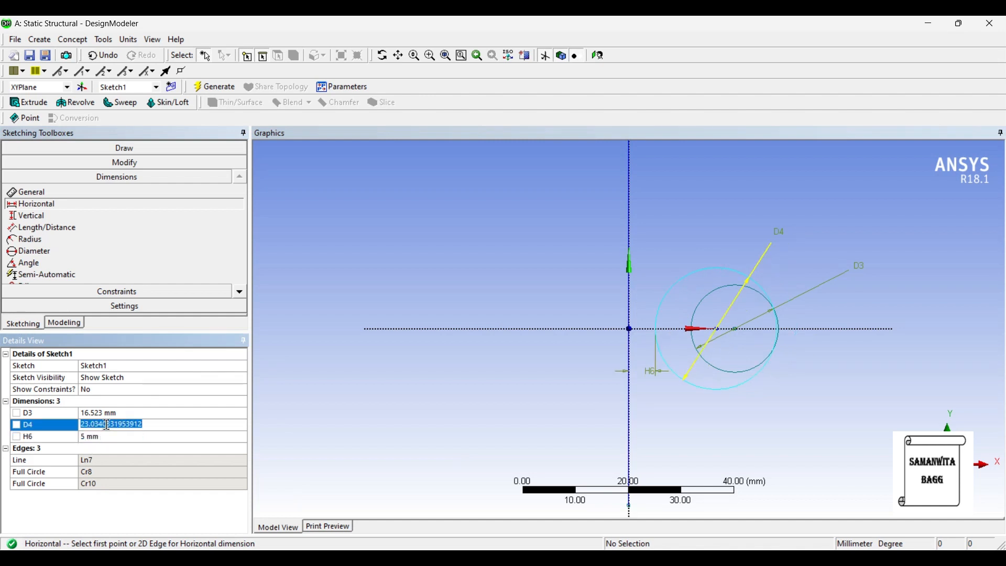
pyautogui.write('2')
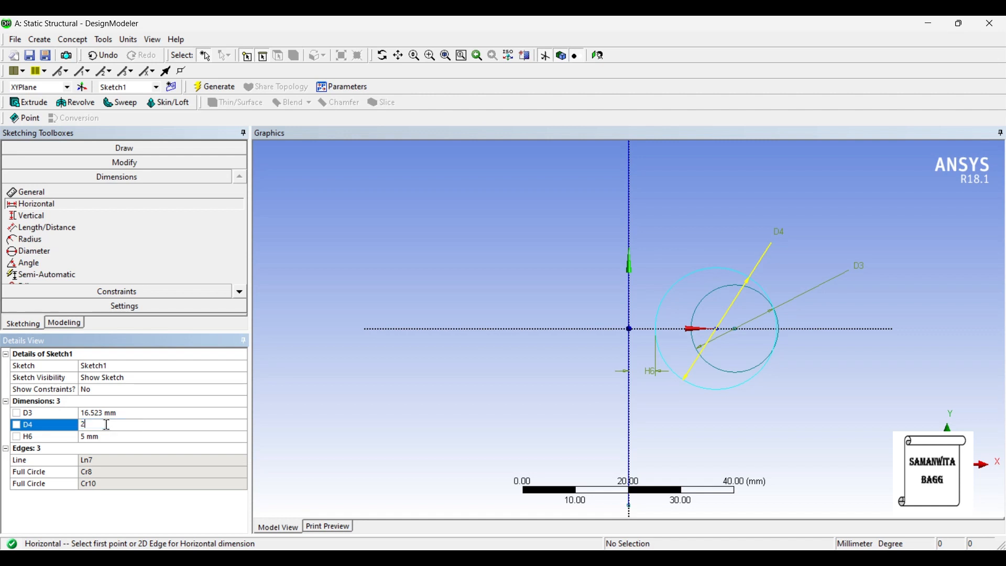
pyautogui.write('21 mm')
pyautogui.click(163, 412)
pyautogui.write('10')
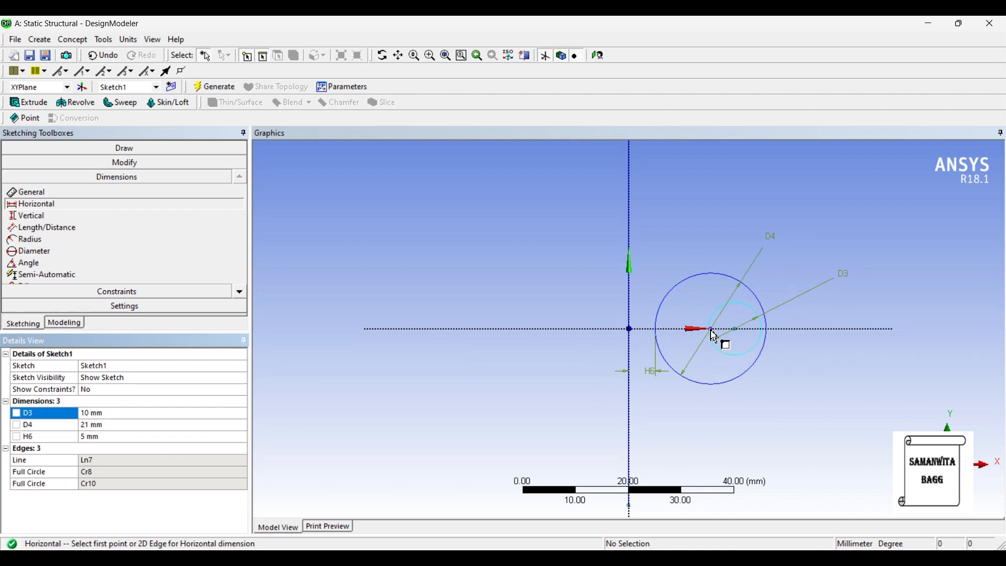
pyautogui.moveTo(144, 265)
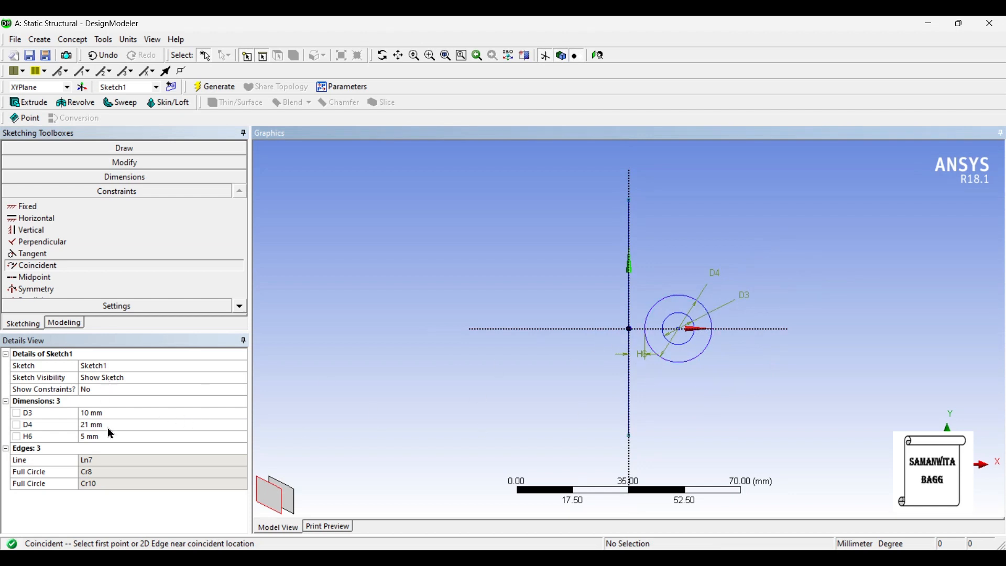
pyautogui.moveTo(109, 418)
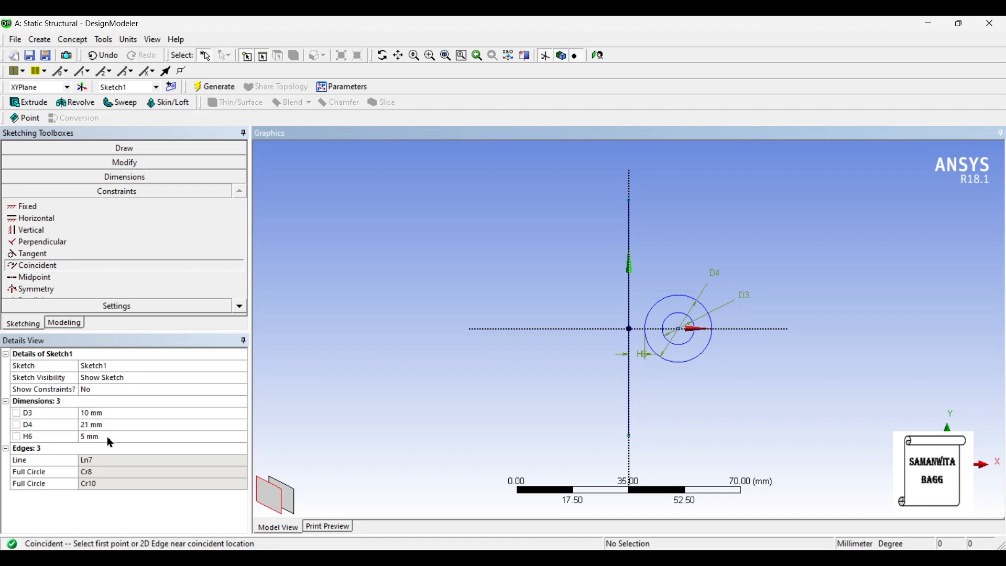
pyautogui.moveTo(629, 331)
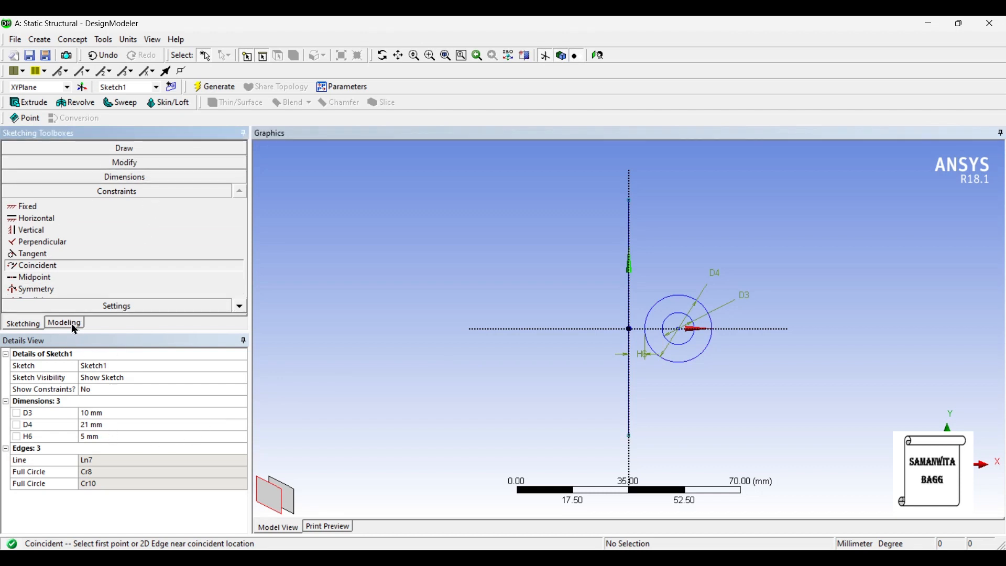
# Step: Revolve Sketch1 180° about the axis line and generate the half-ring tube body
pyautogui.click(76, 102)
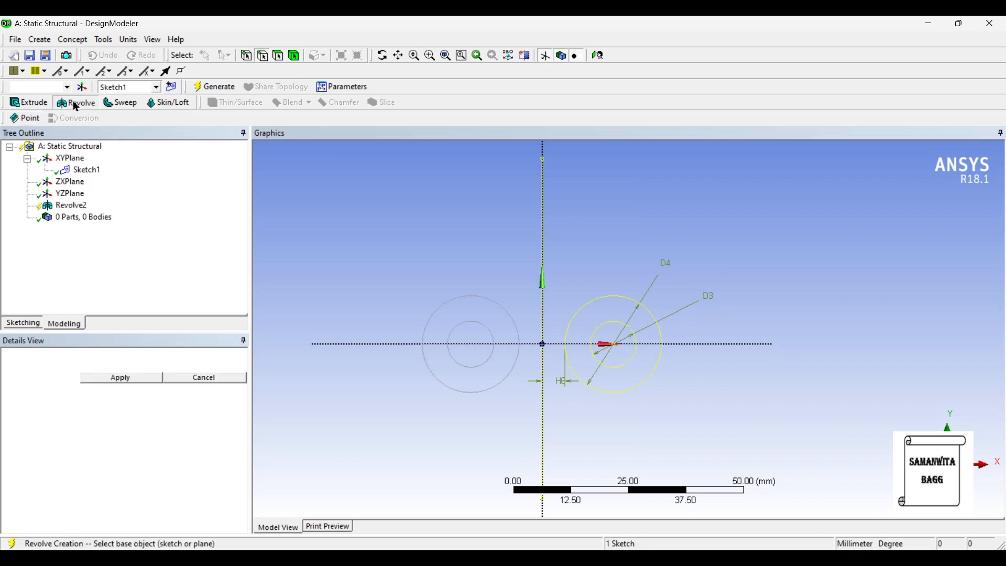
pyautogui.click(80, 102)
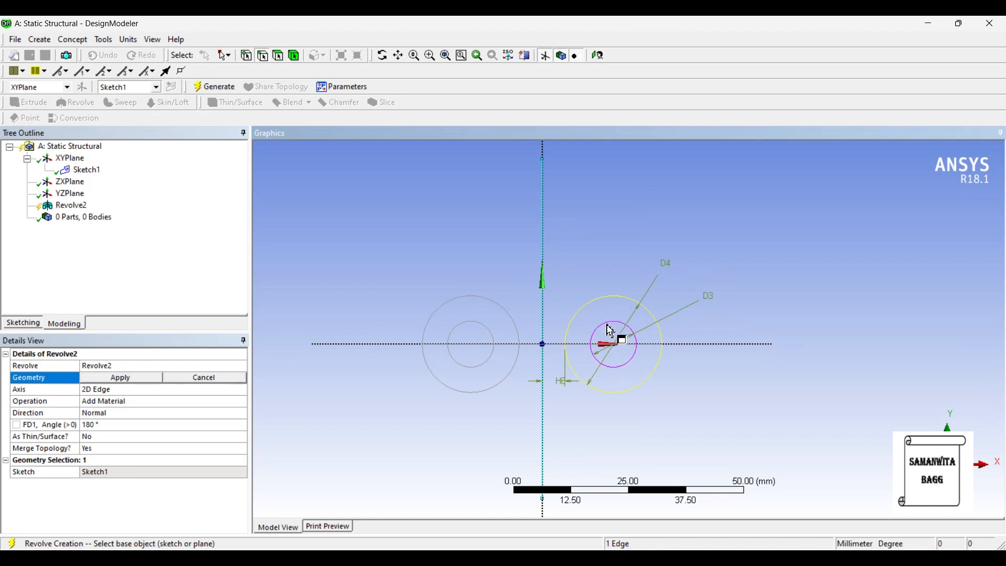
pyautogui.click(120, 377)
pyautogui.write('360')
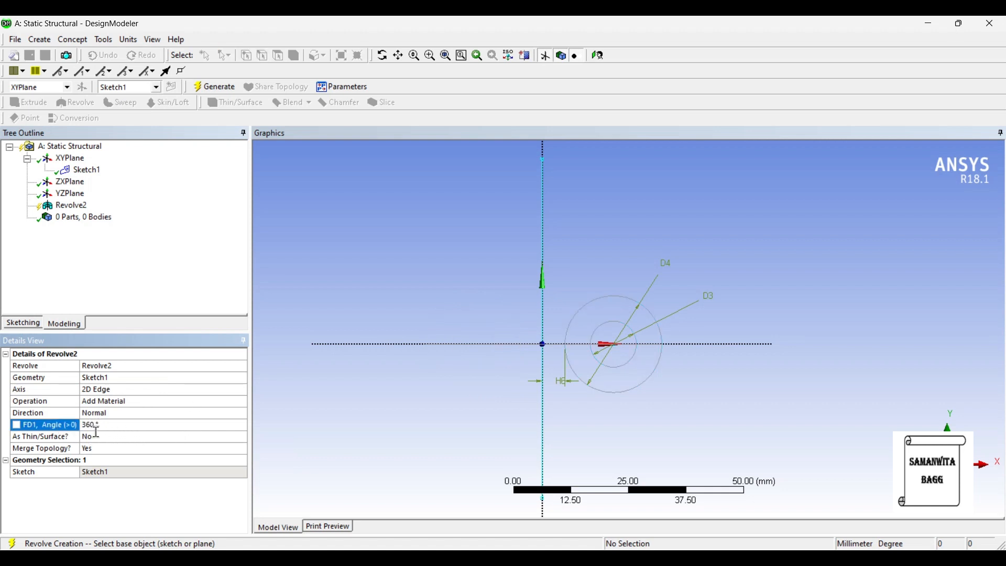
pyautogui.write('18')
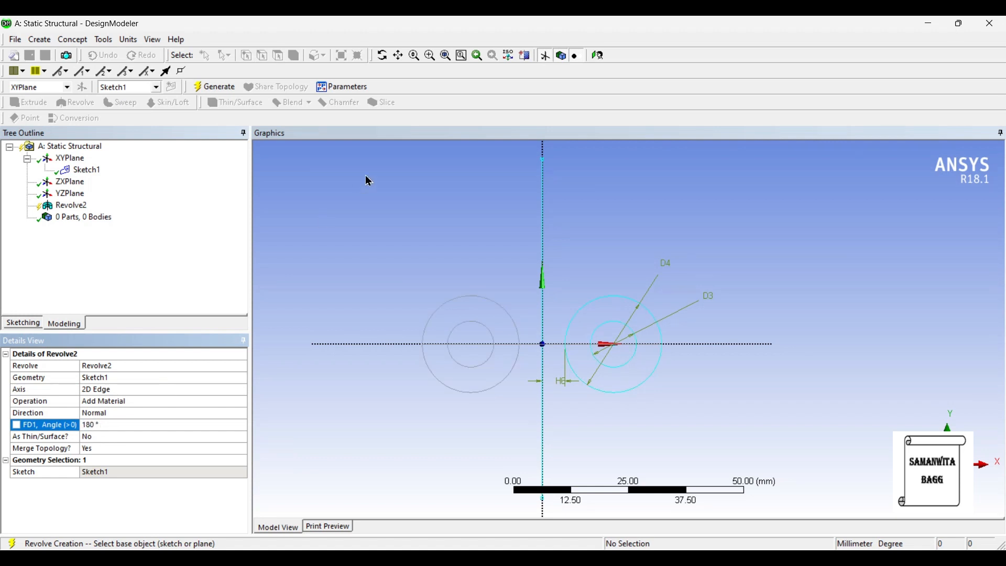
pyautogui.click(218, 87)
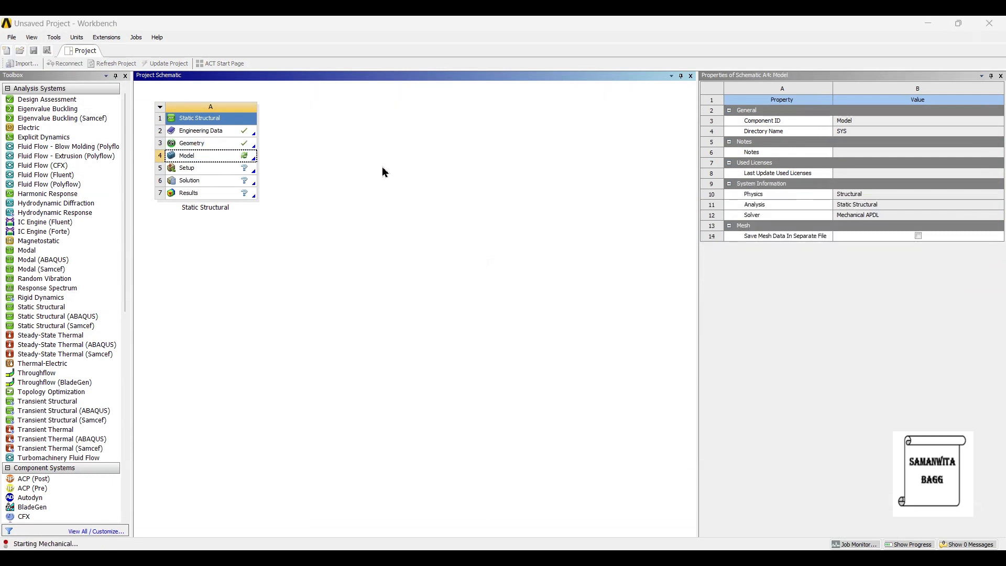
# Step: Launch Mechanical from the Static Structural system's Model cell
pyautogui.doubleClick(210, 155)
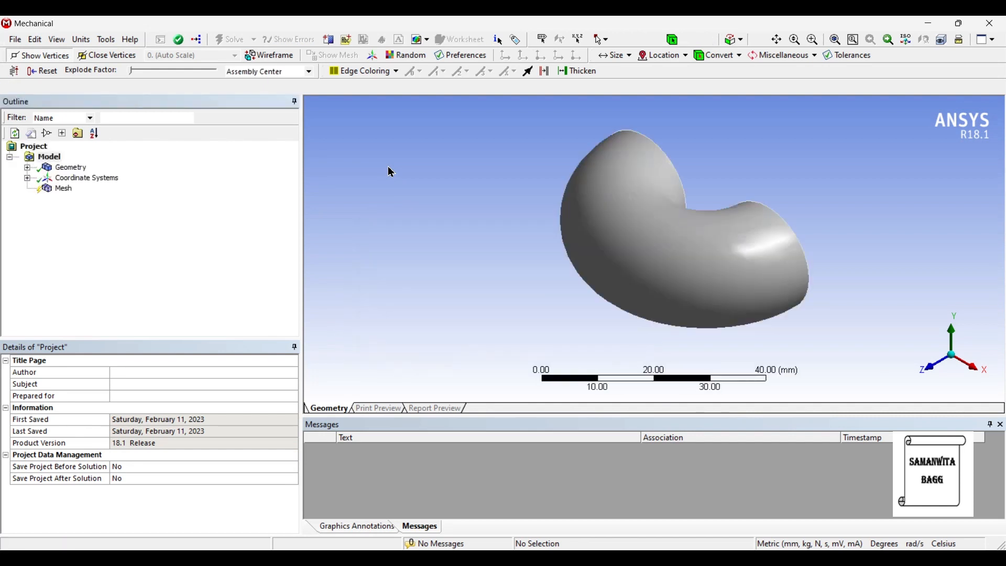
# Step: Select Model (A4) in the Outline to view the loaded analysis tree
pyautogui.click(48, 156)
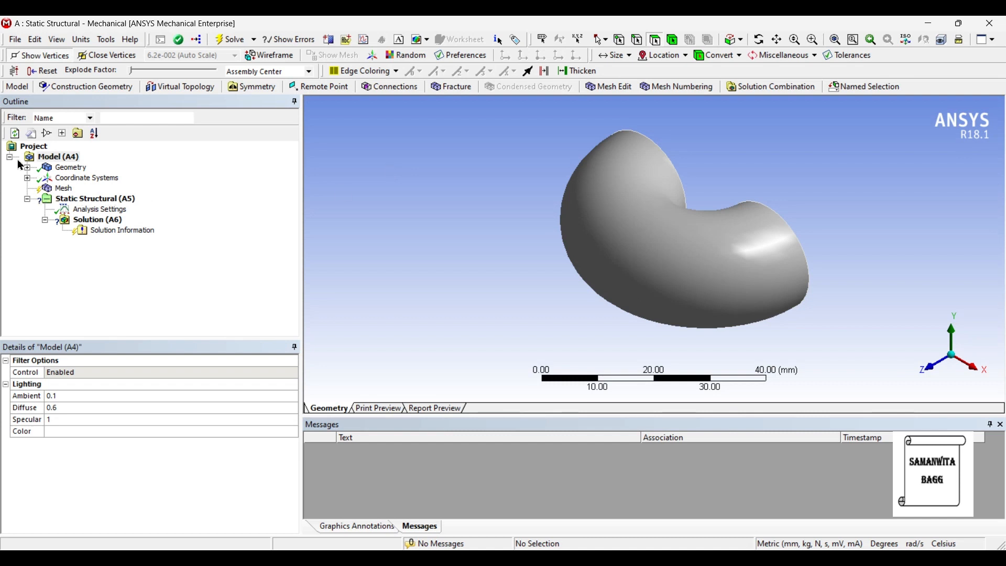
# Step: Mesh the tube with the Relevance Center set to Fine
pyautogui.click(63, 188)
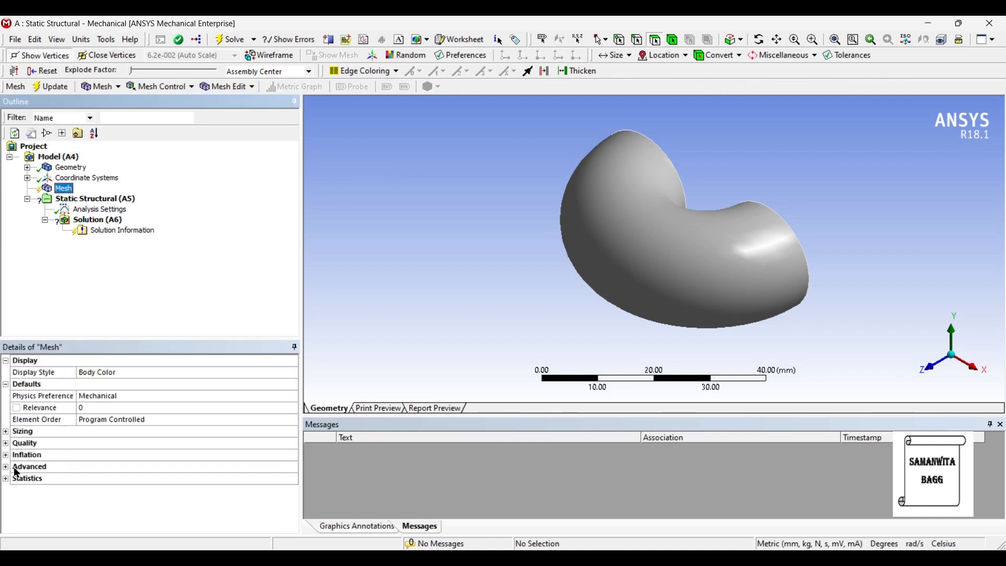
pyautogui.click(6, 431)
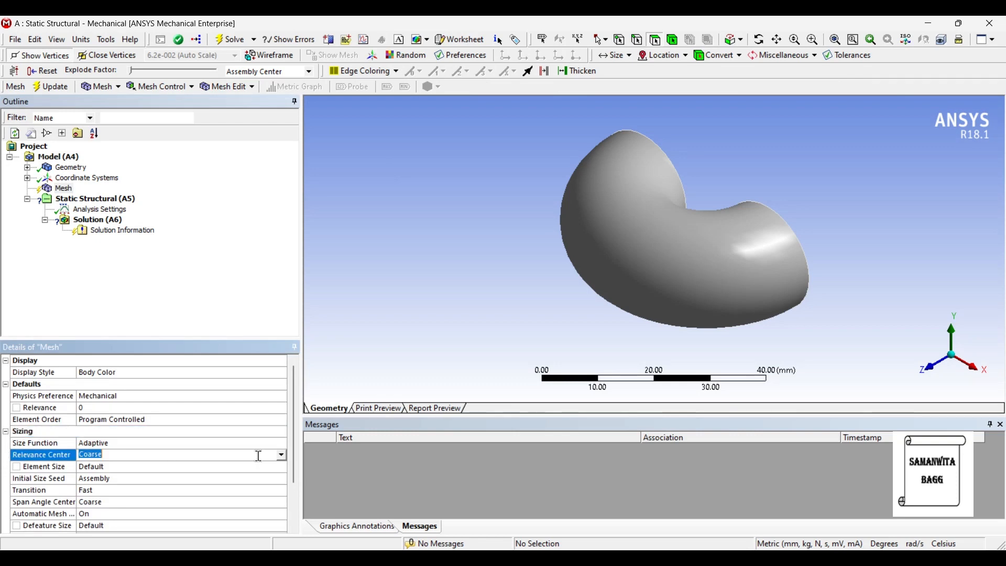
pyautogui.click(179, 454)
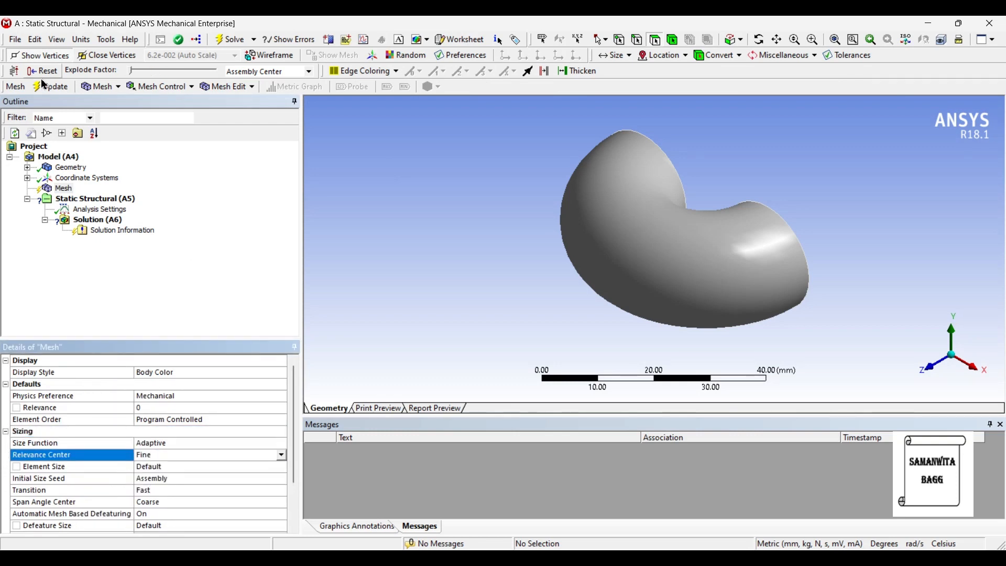
pyautogui.click(54, 87)
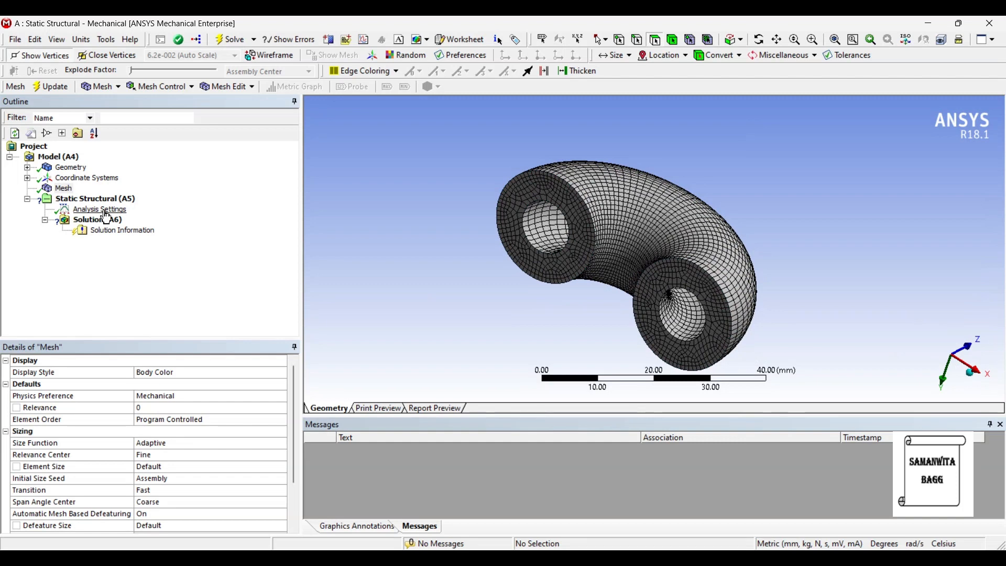
# Step: Insert a Fixed Support on the tube's outer curved face under Static Structural (A5)
pyautogui.click(94, 198)
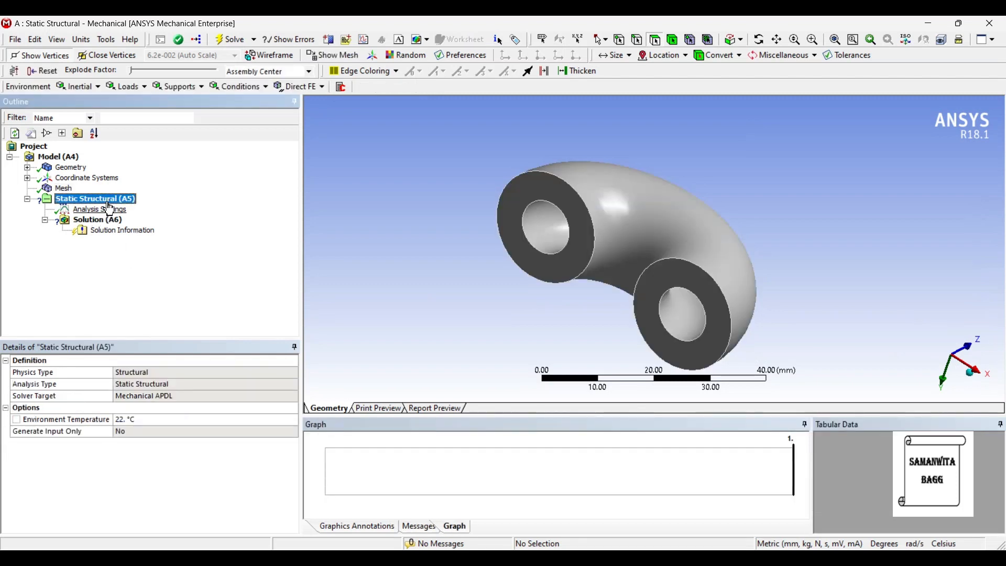
pyautogui.rightClick(95, 198)
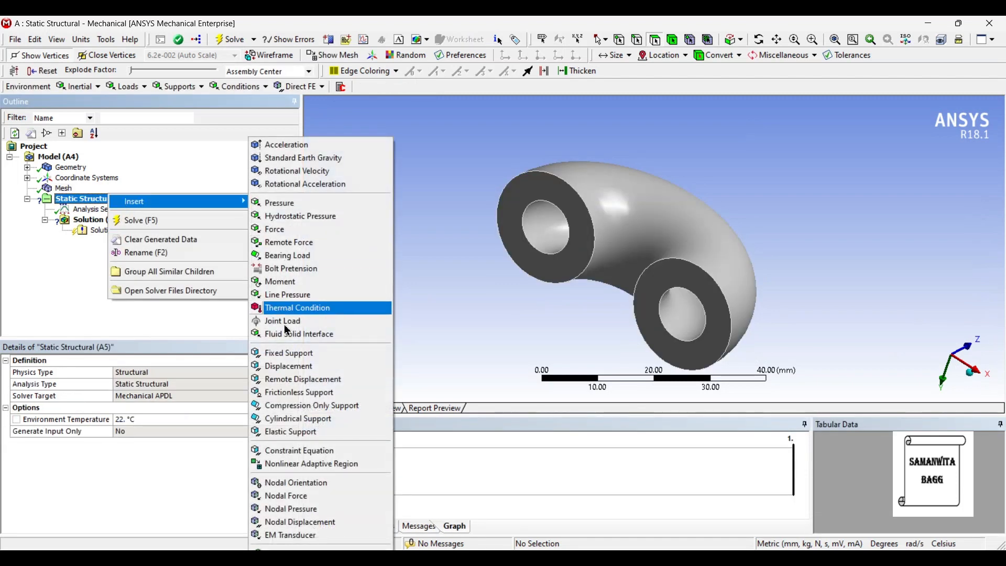
pyautogui.click(289, 352)
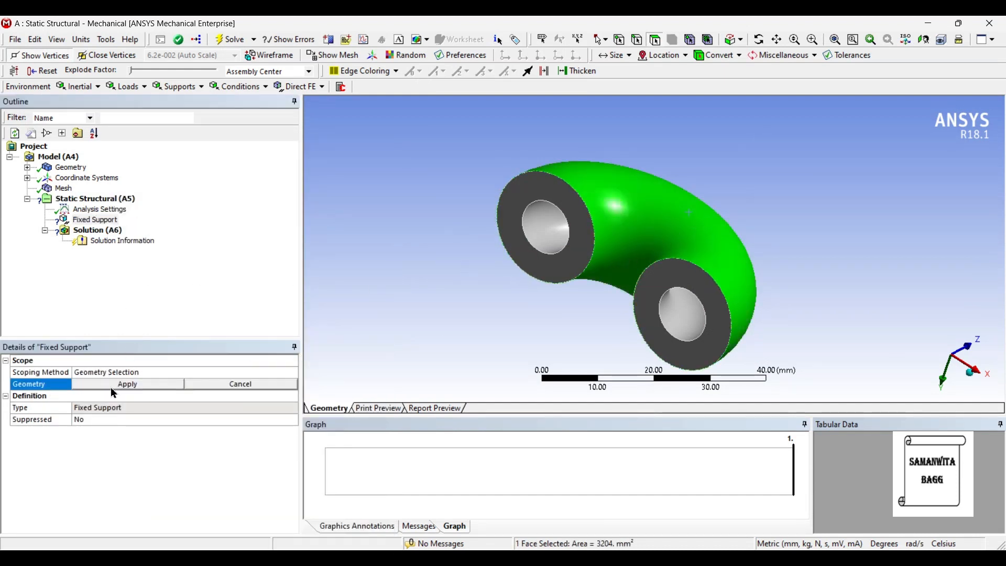
pyautogui.rightClick(94, 198)
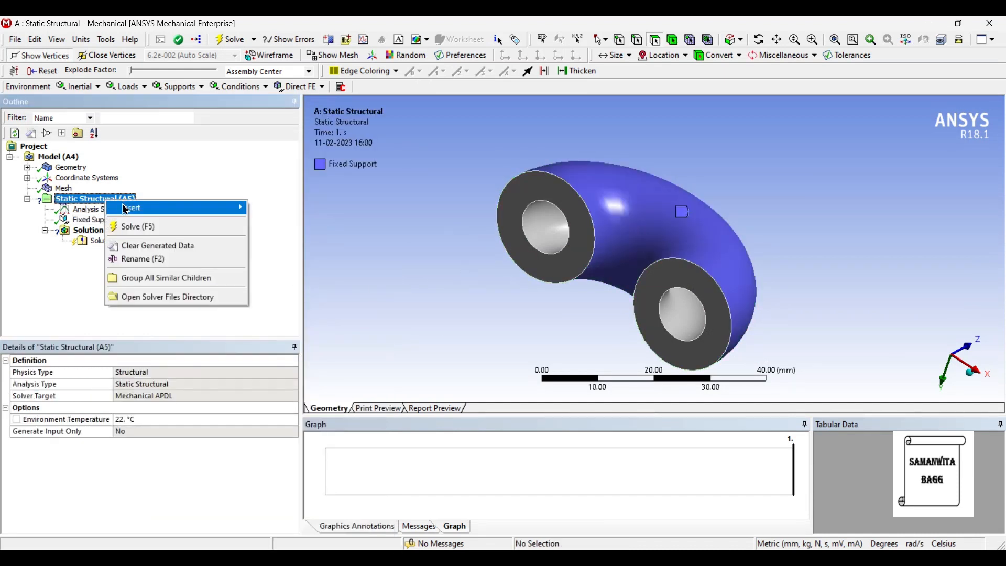
# Step: Add a Pressure load of 15 MPa on the inner bore face, then pick both end faces
pyautogui.click(132, 208)
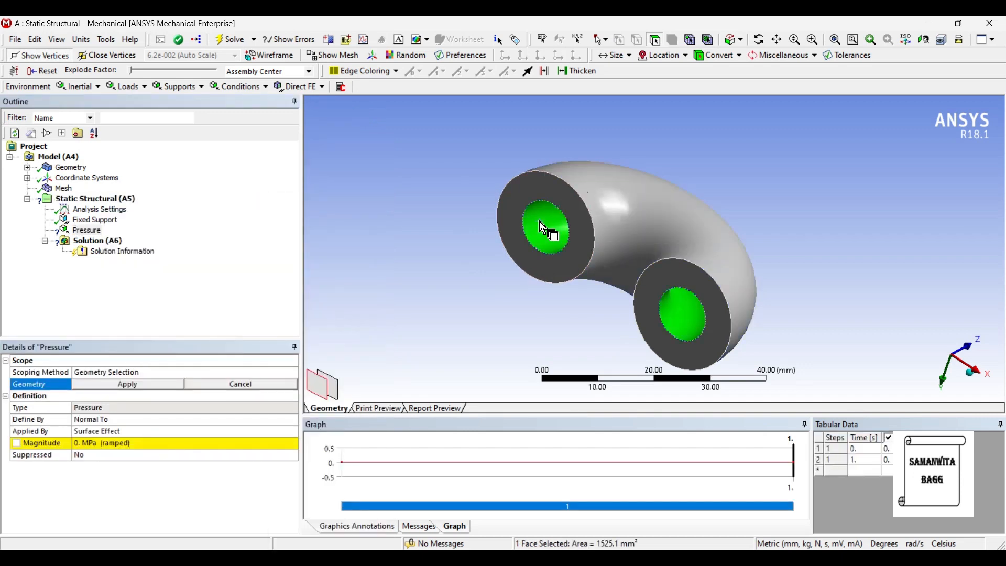
pyautogui.moveTo(115, 387)
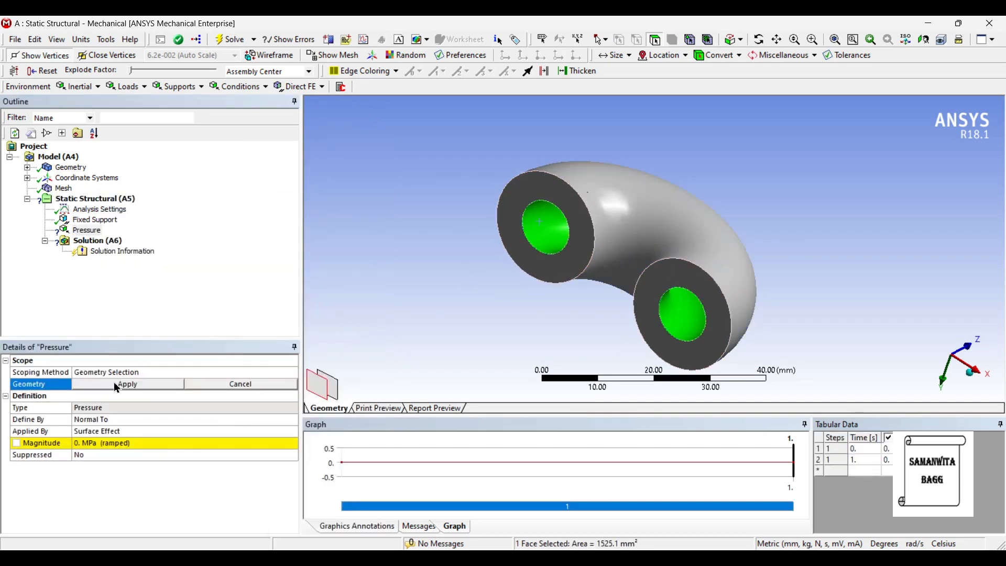
pyautogui.click(127, 384)
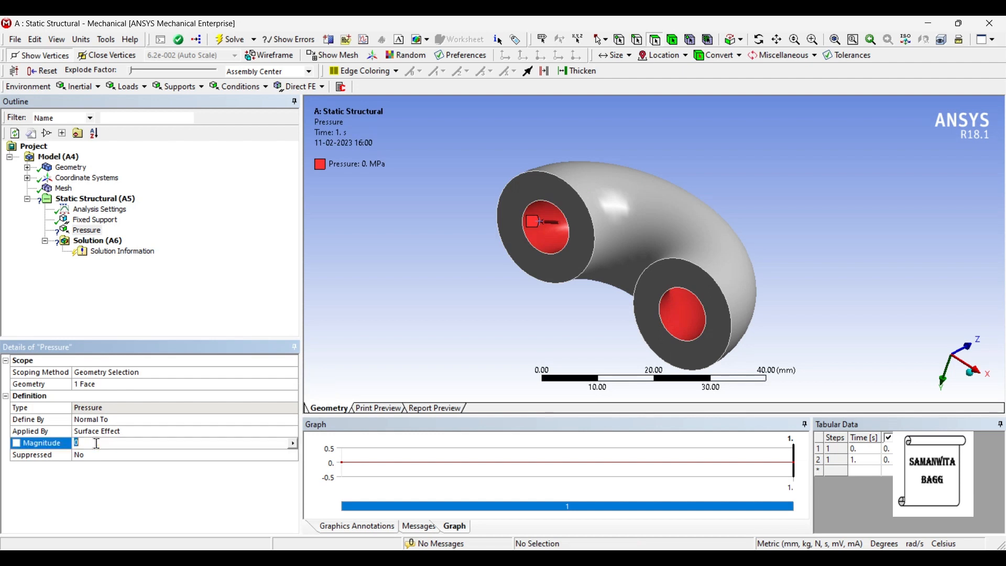
pyautogui.write('15. MPa (ramped')
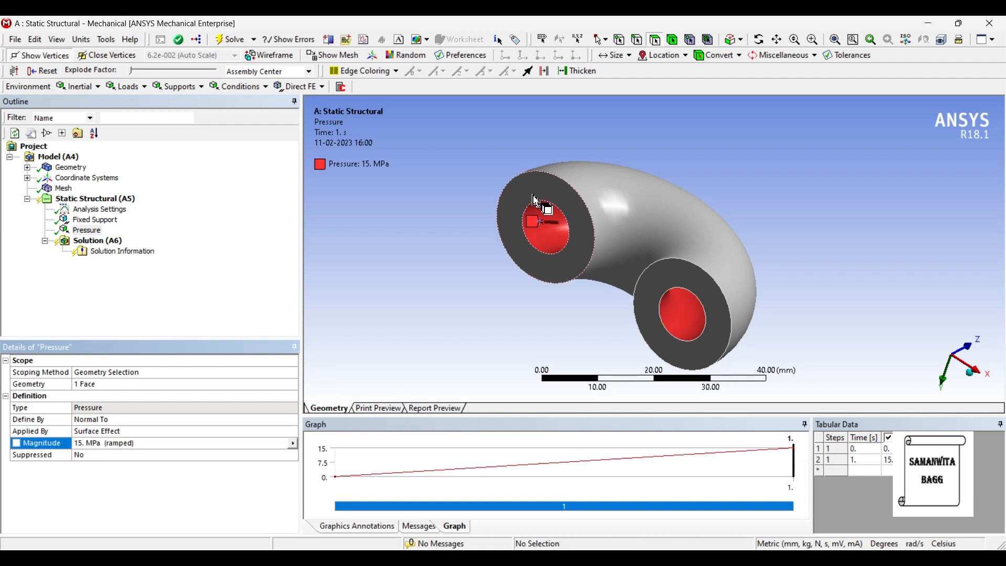
pyautogui.click(681, 282)
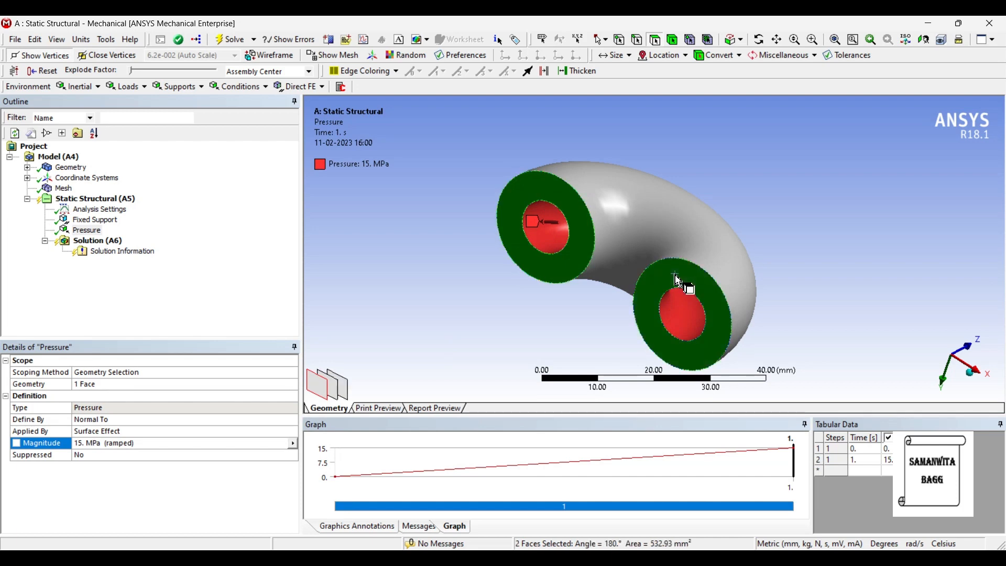
# Step: Add a Force on both end faces defined by components with Z = -1000 N
pyautogui.rightClick(678, 282)
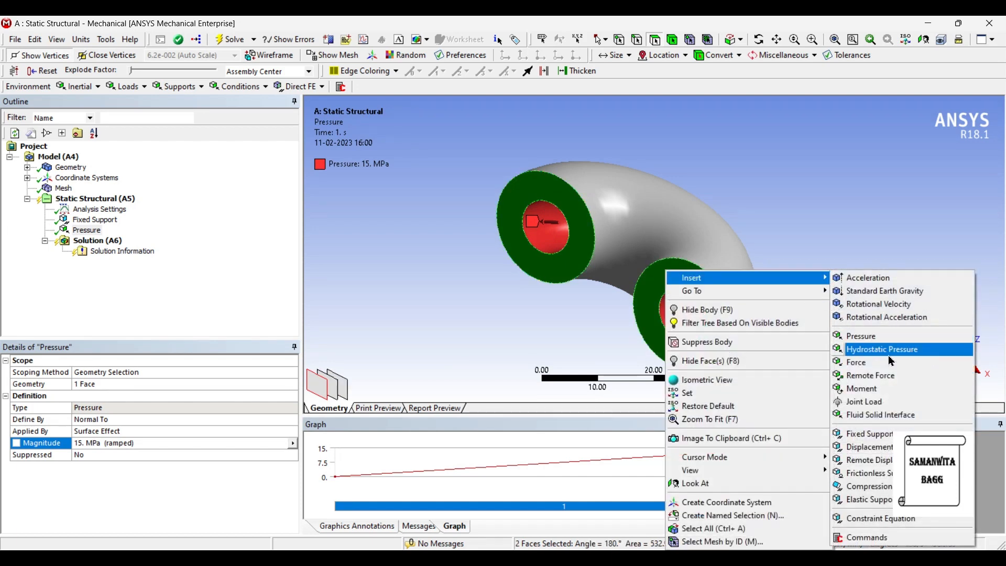
pyautogui.click(856, 362)
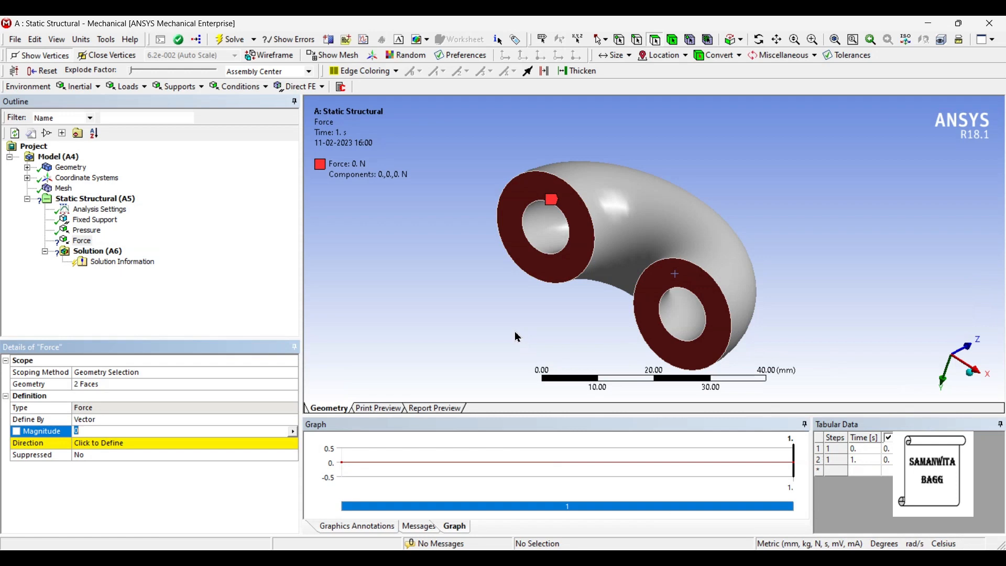
pyautogui.click(292, 419)
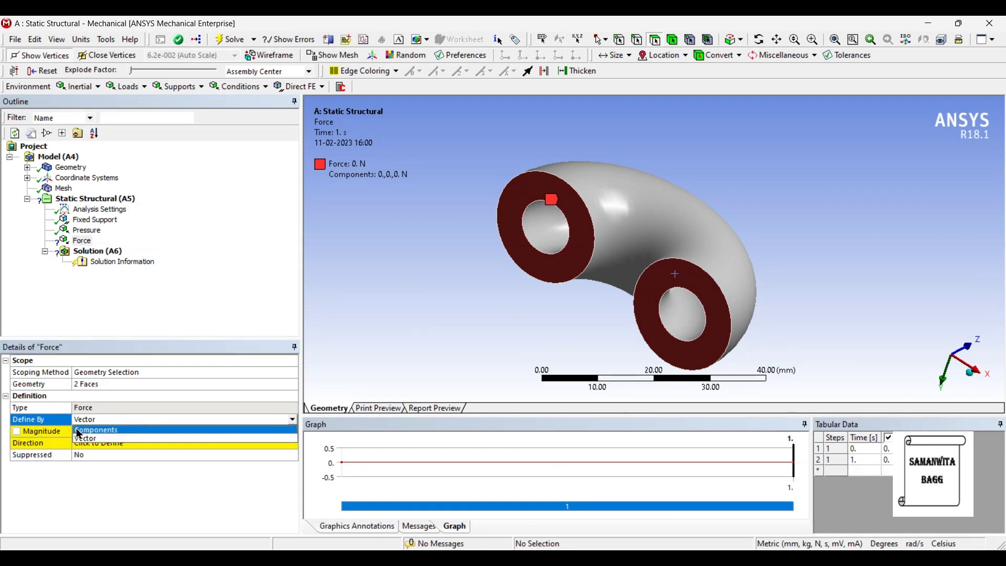
pyautogui.click(96, 430)
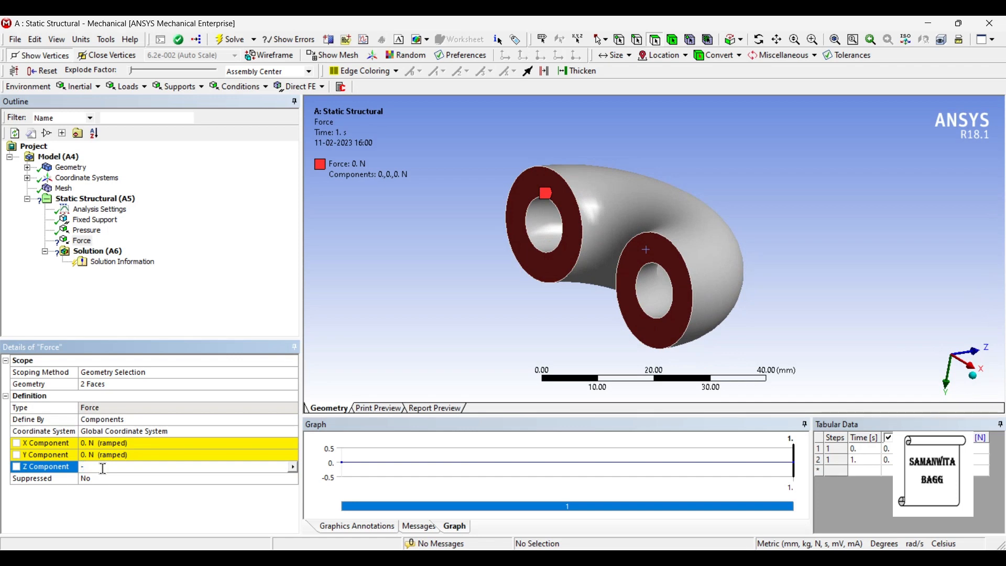
pyautogui.write('-1000. N (ramped')
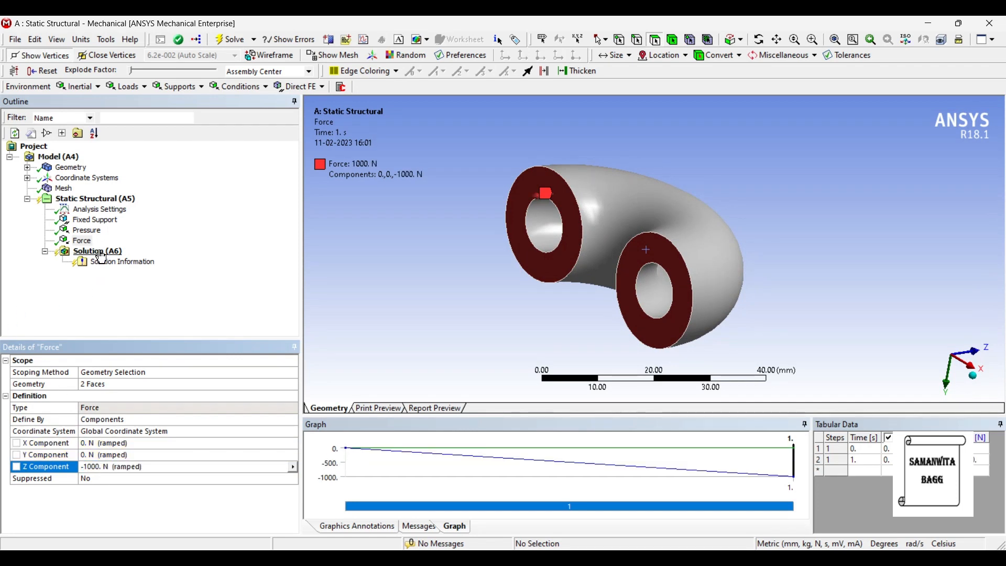
# Step: Insert Total Deformation, Equivalent Elastic Strain, Equivalent (von-Mises) Stress and Maximum Principal Stress results
pyautogui.rightClick(98, 250)
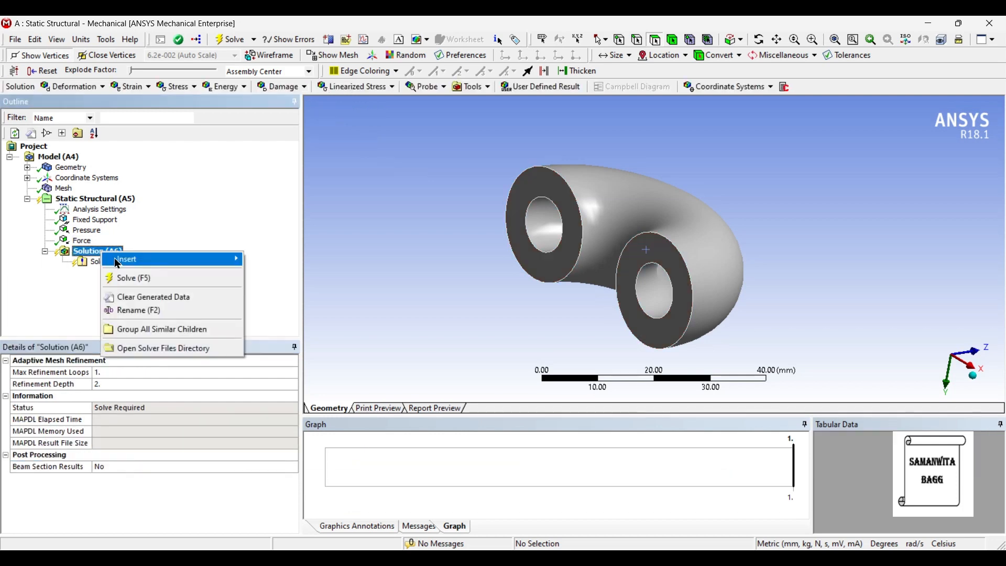
pyautogui.moveTo(278, 271)
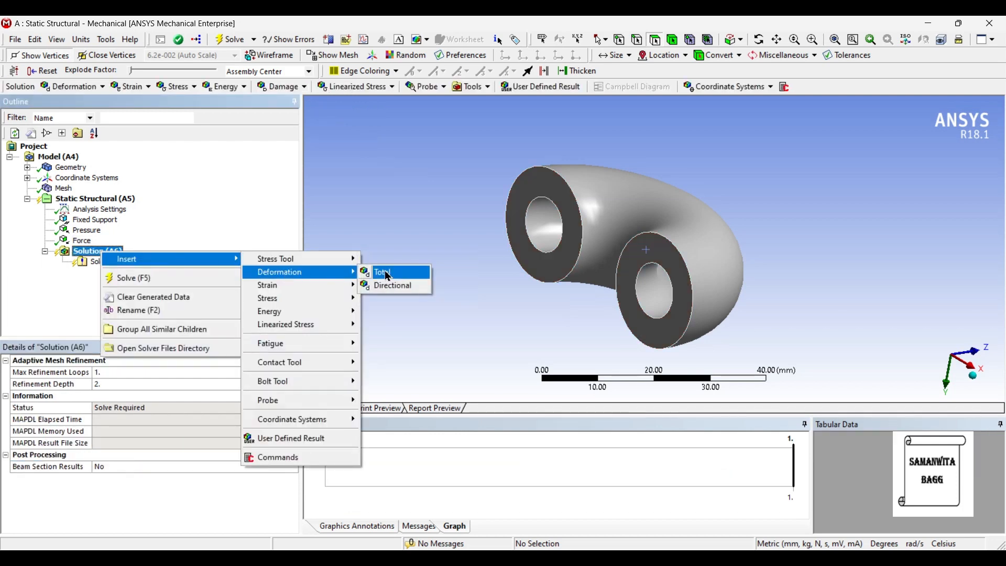
pyautogui.click(382, 272)
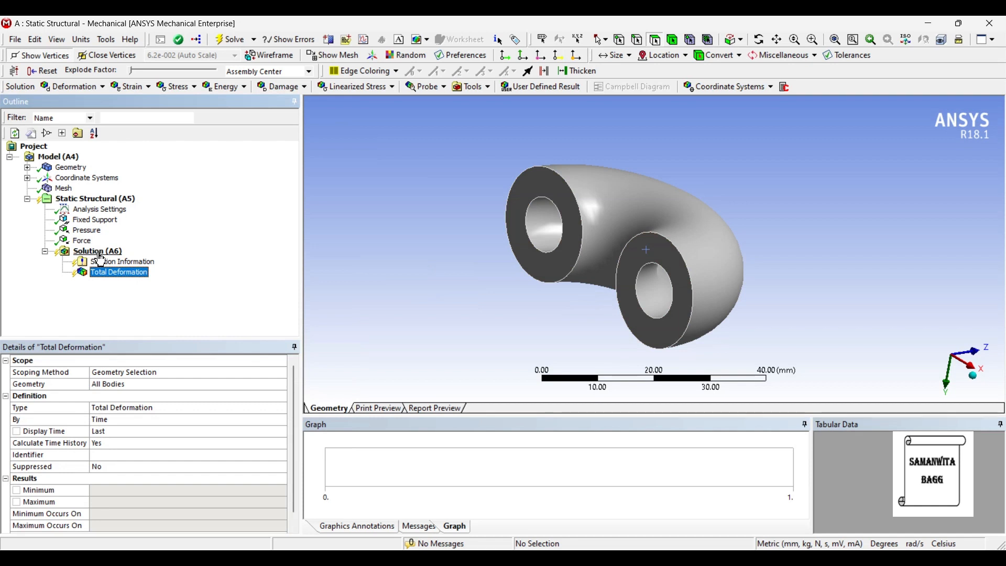
pyautogui.rightClick(97, 250)
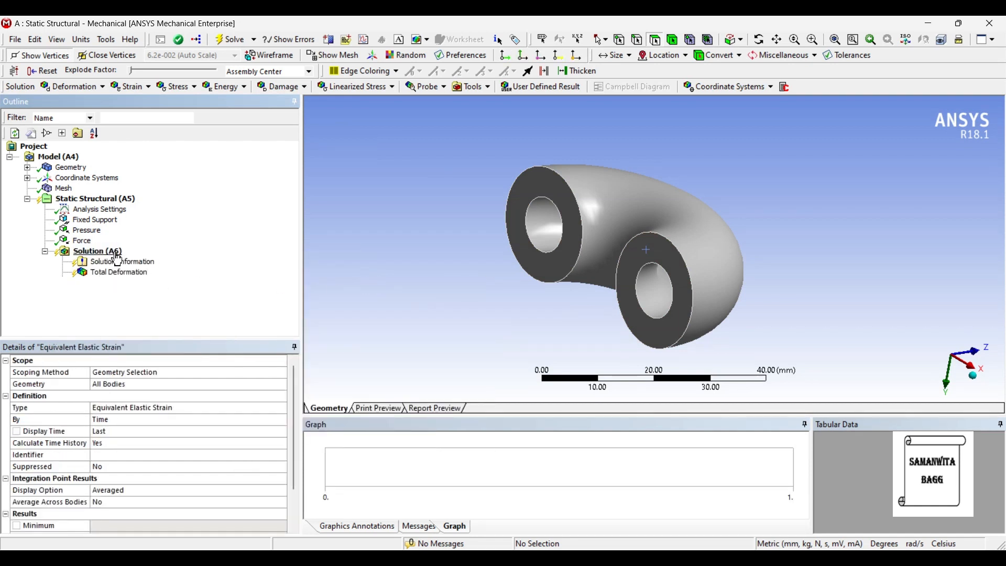
pyautogui.rightClick(97, 251)
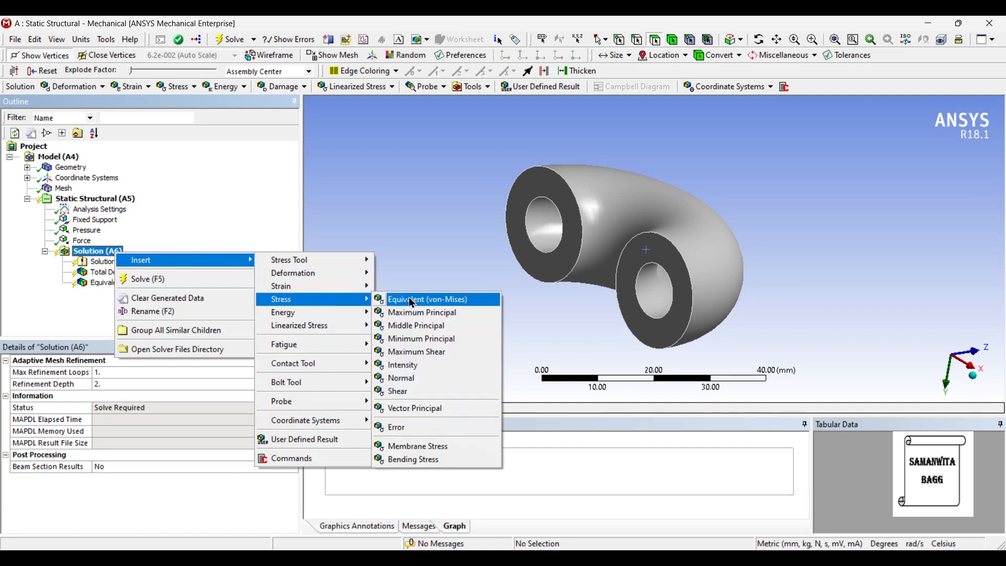
pyautogui.click(428, 299)
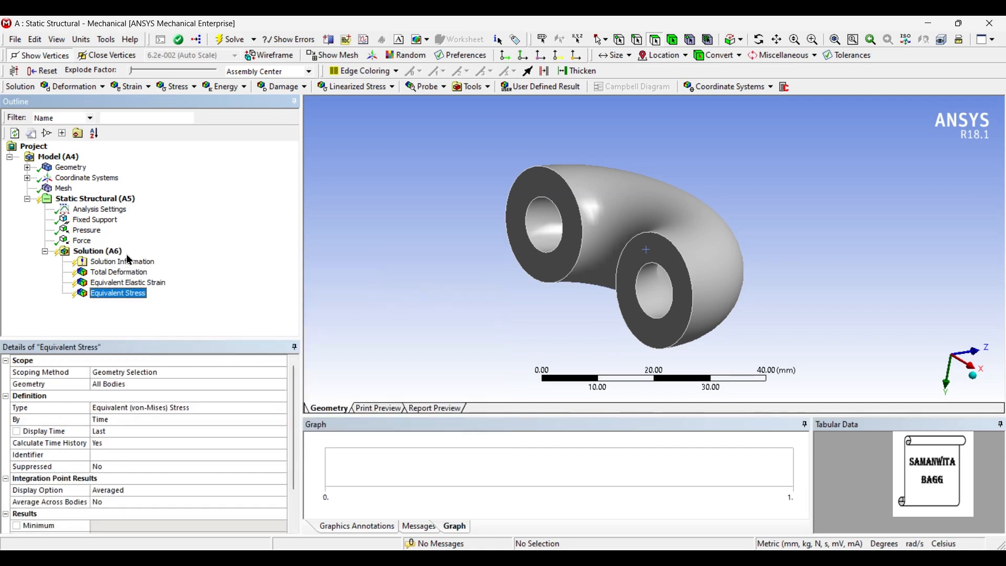
pyautogui.rightClick(97, 250)
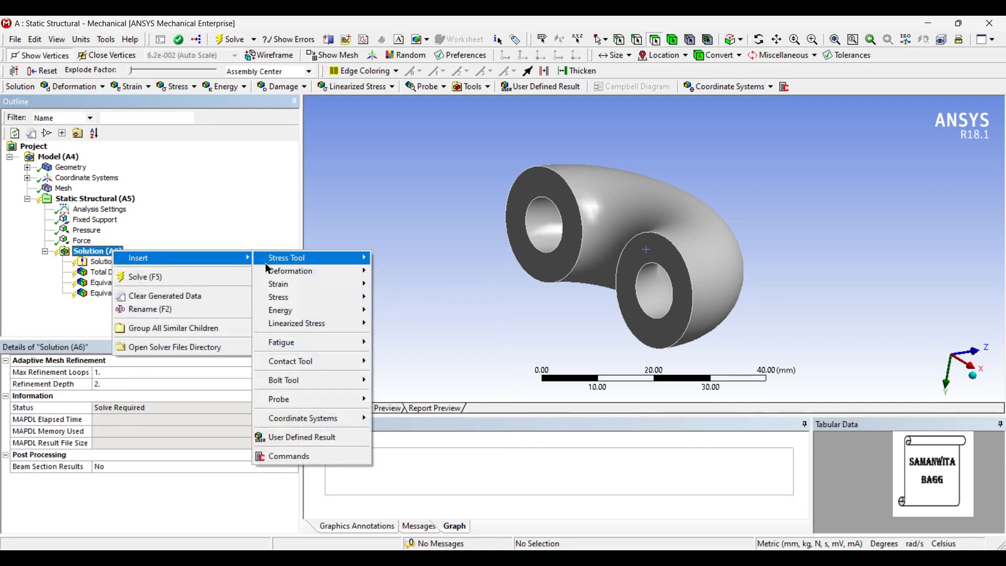
pyautogui.moveTo(306, 296)
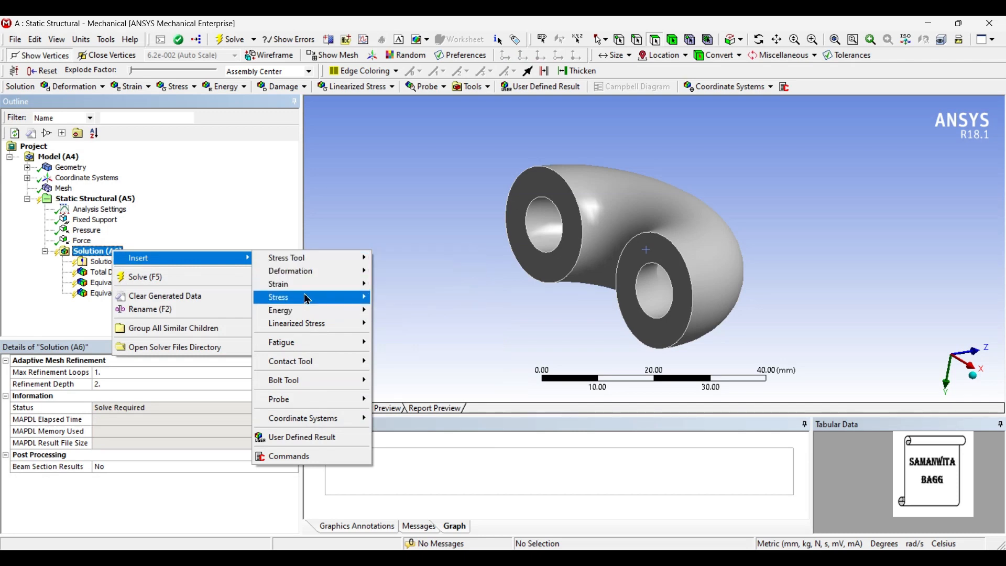
pyautogui.moveTo(296, 297)
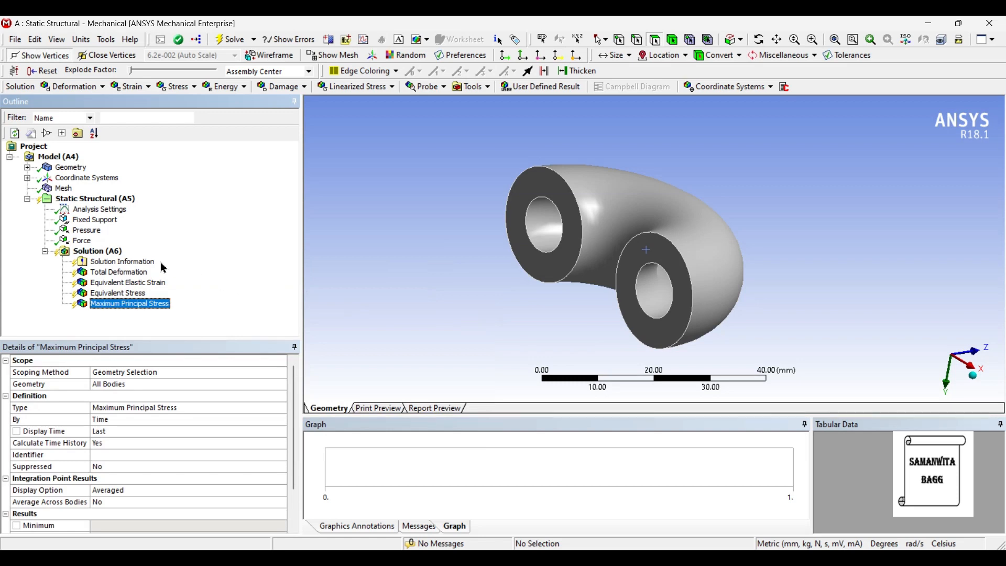
pyautogui.rightClick(98, 250)
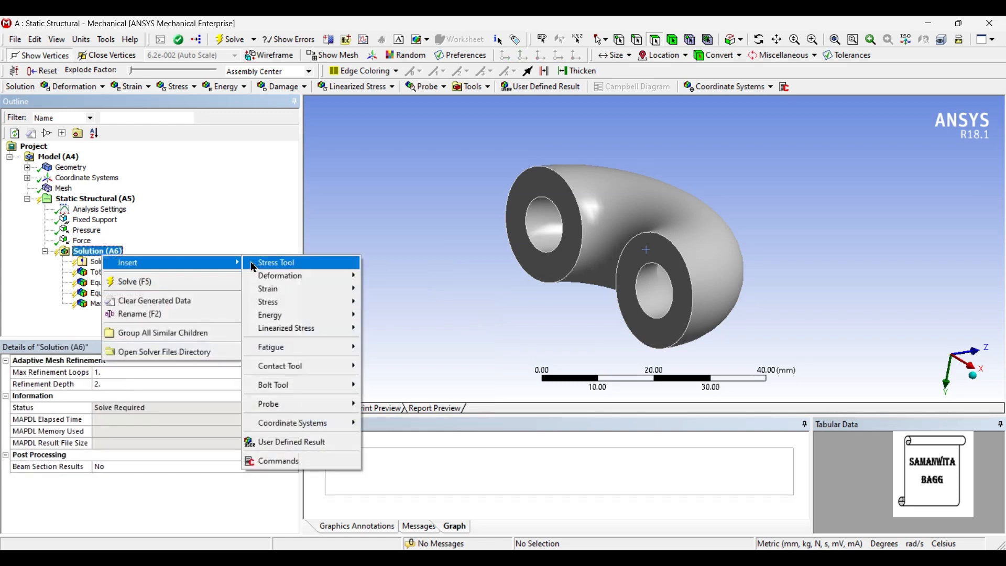
pyautogui.moveTo(270, 347)
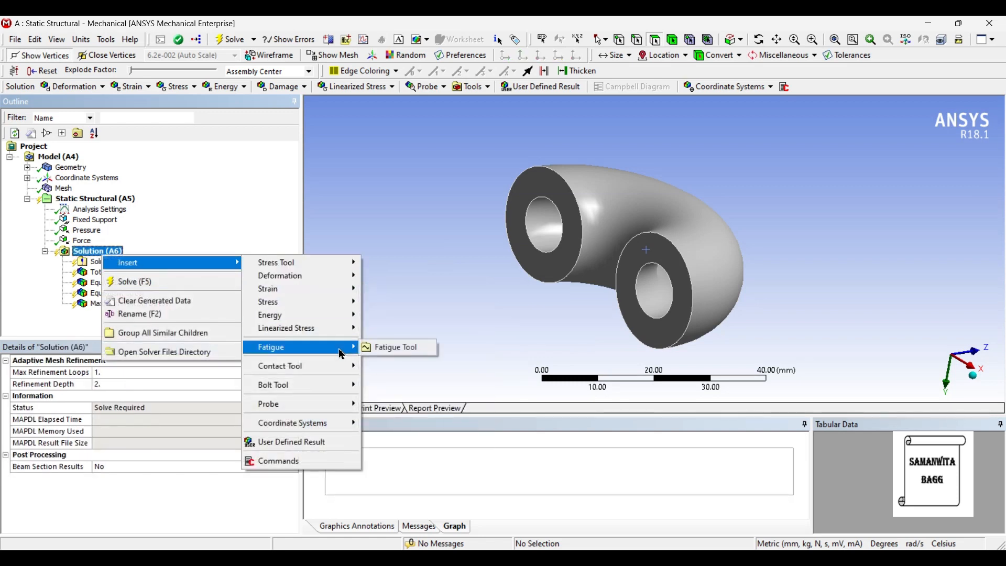
pyautogui.moveTo(396, 347)
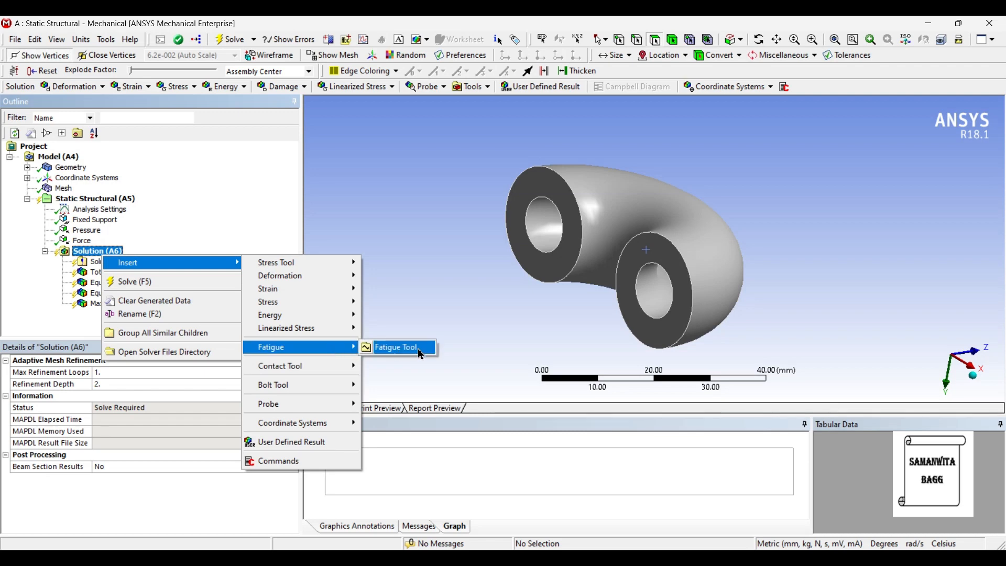
# Step: Insert a Fatigue Tool with Mean Stress Correction theory and a Life result
pyautogui.click(396, 347)
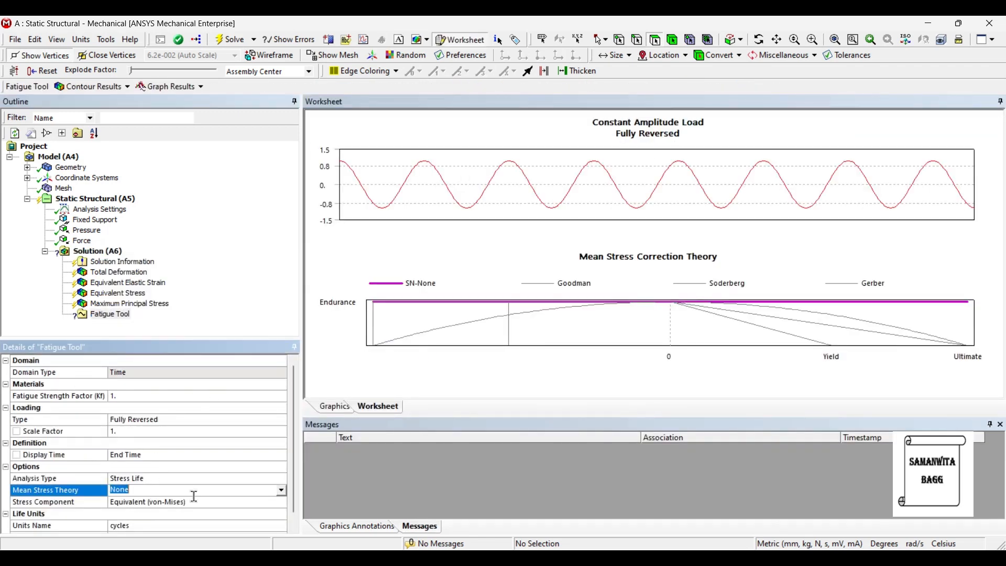
pyautogui.click(281, 489)
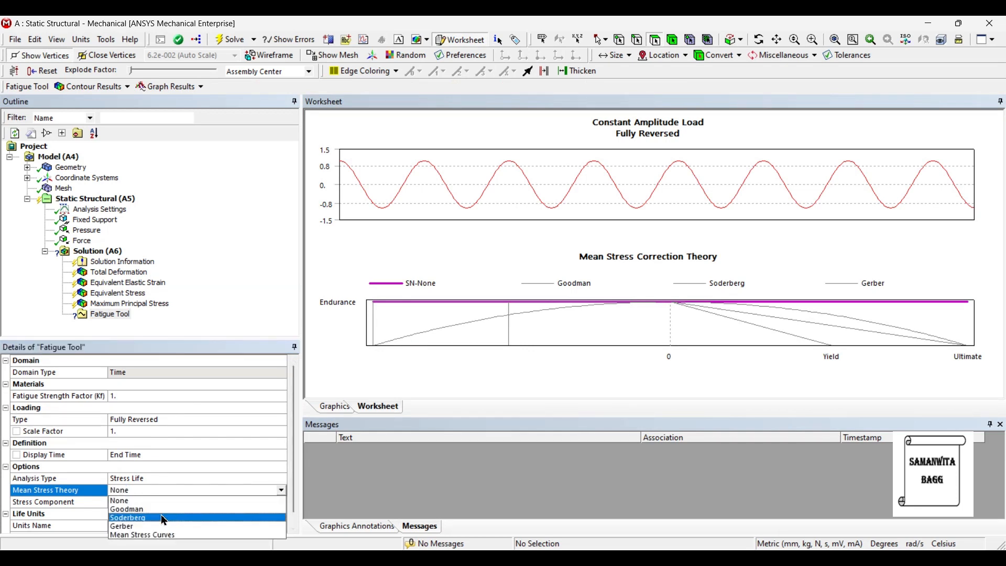
pyautogui.click(128, 518)
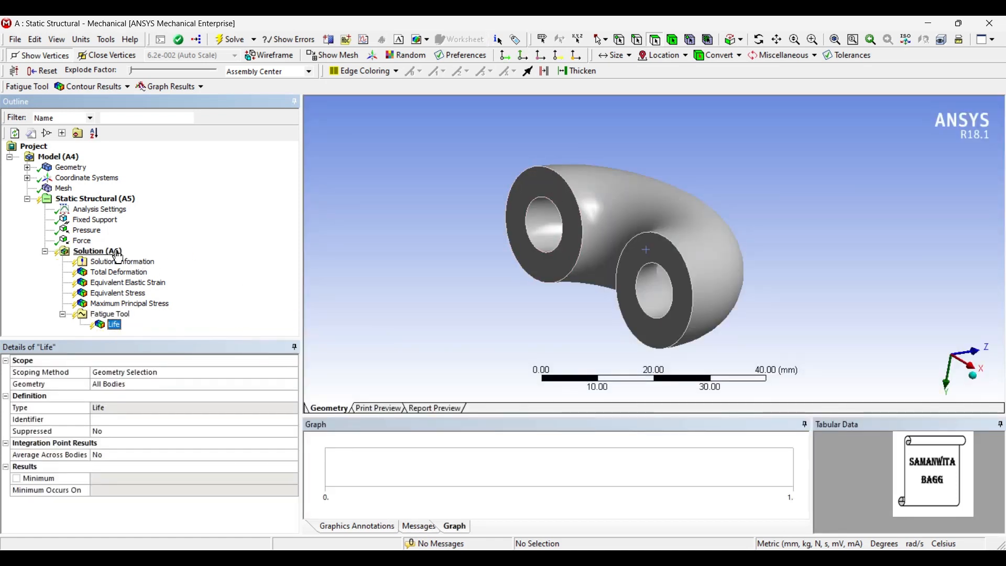
pyautogui.click(472, 87)
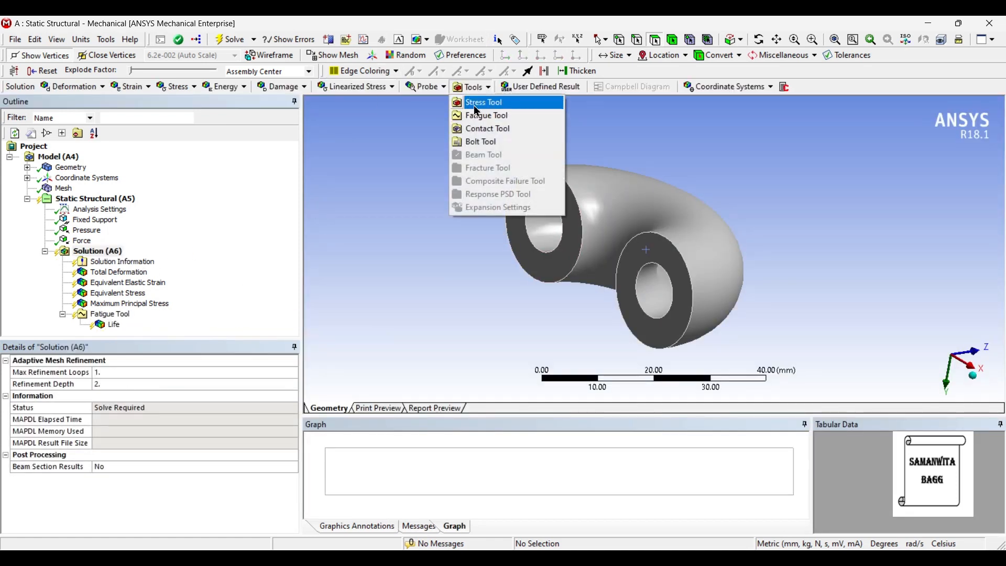
# Step: Add a Stress Tool with a Safety Factor result, then return to the Workbench project
pyautogui.click(484, 102)
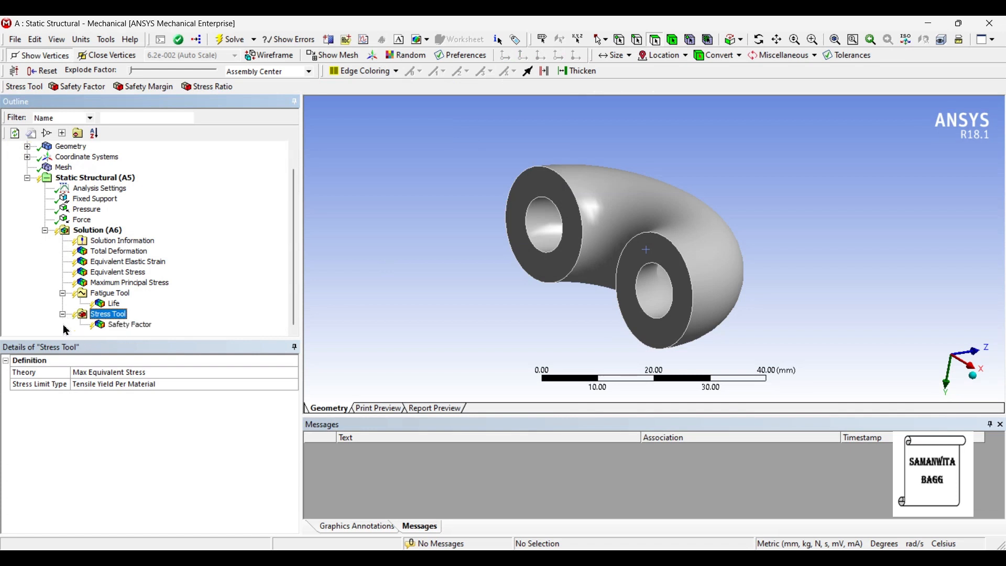
pyautogui.moveTo(233, 245)
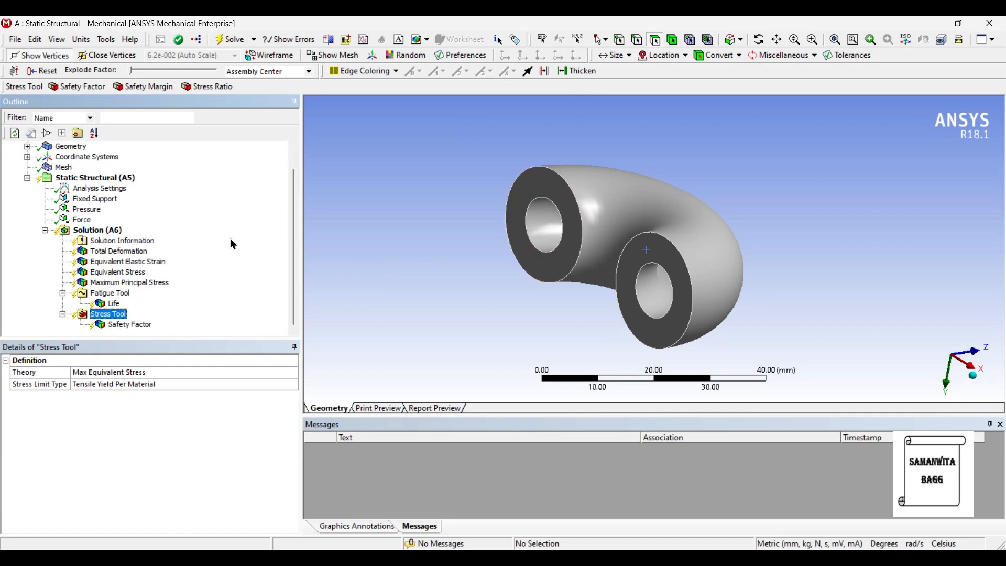
pyautogui.click(97, 229)
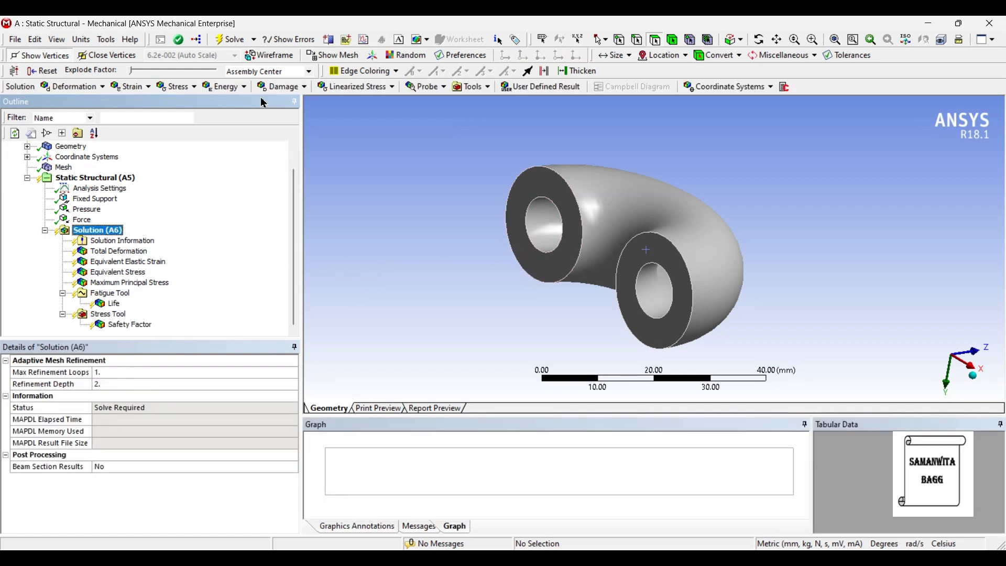
pyautogui.click(231, 39)
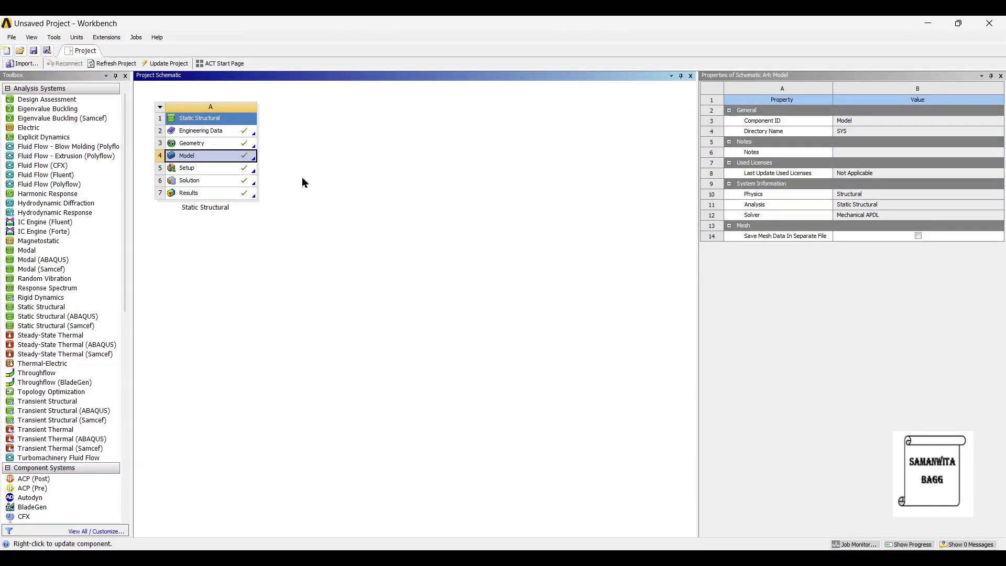
# Step: Review Structural Steel's alternating stress data, interpolation and units in Engineering Data
pyautogui.doubleClick(201, 130)
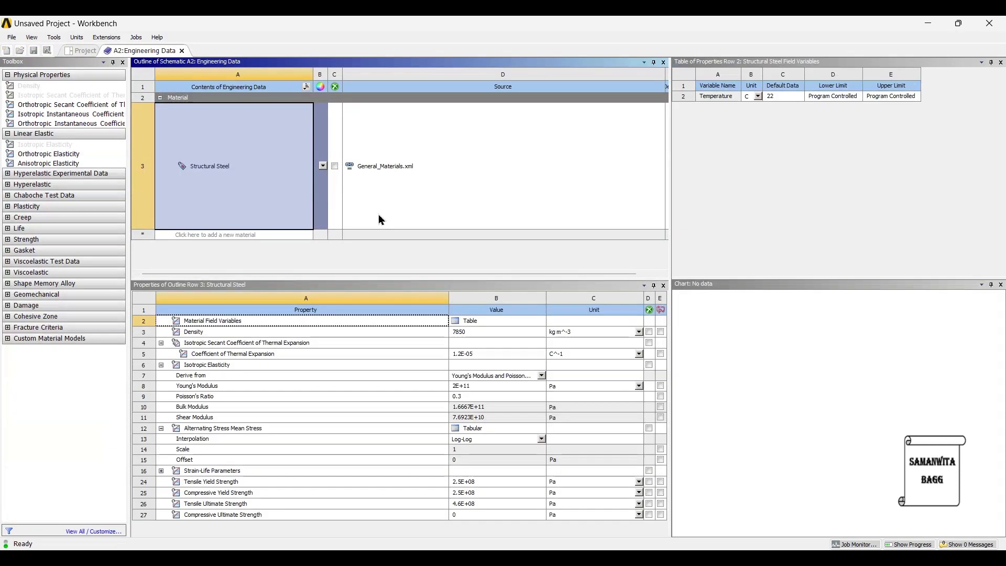
pyautogui.click(117, 63)
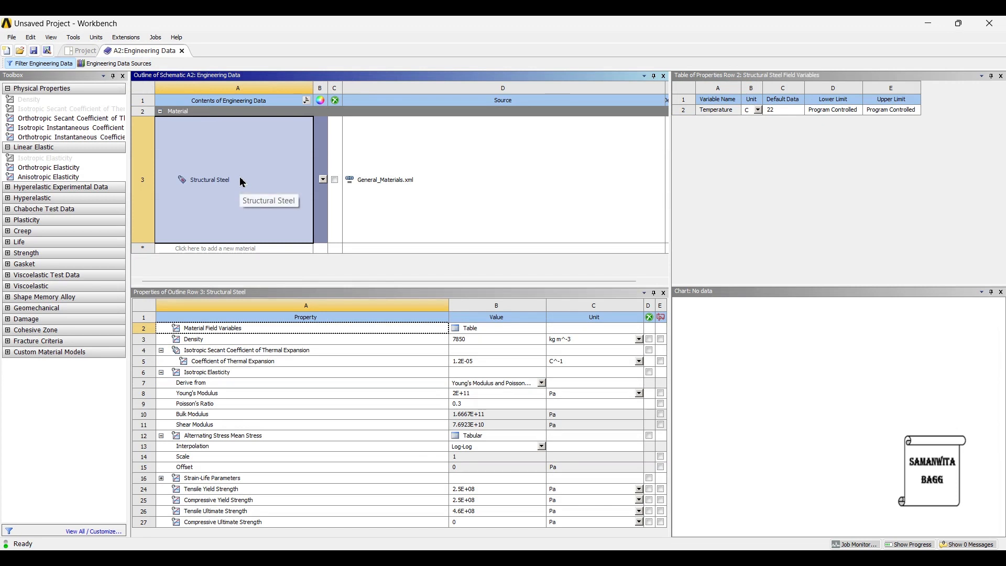
pyautogui.moveTo(139, 104)
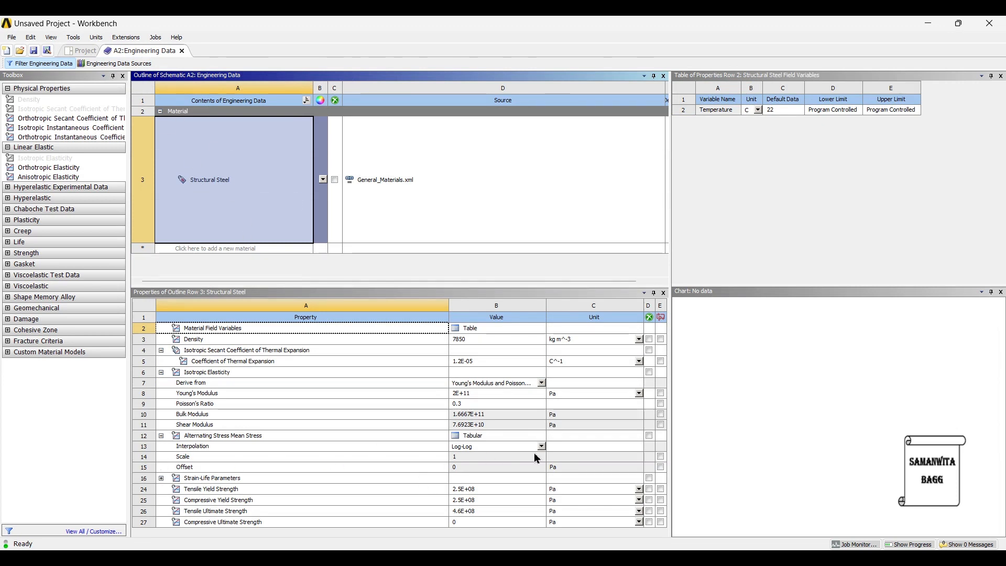
pyautogui.click(541, 447)
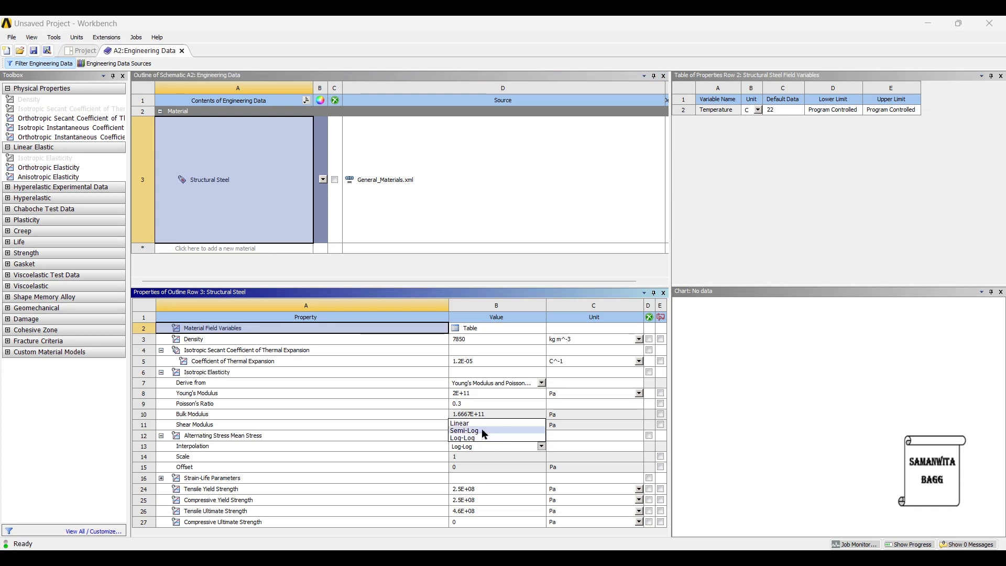
pyautogui.click(464, 430)
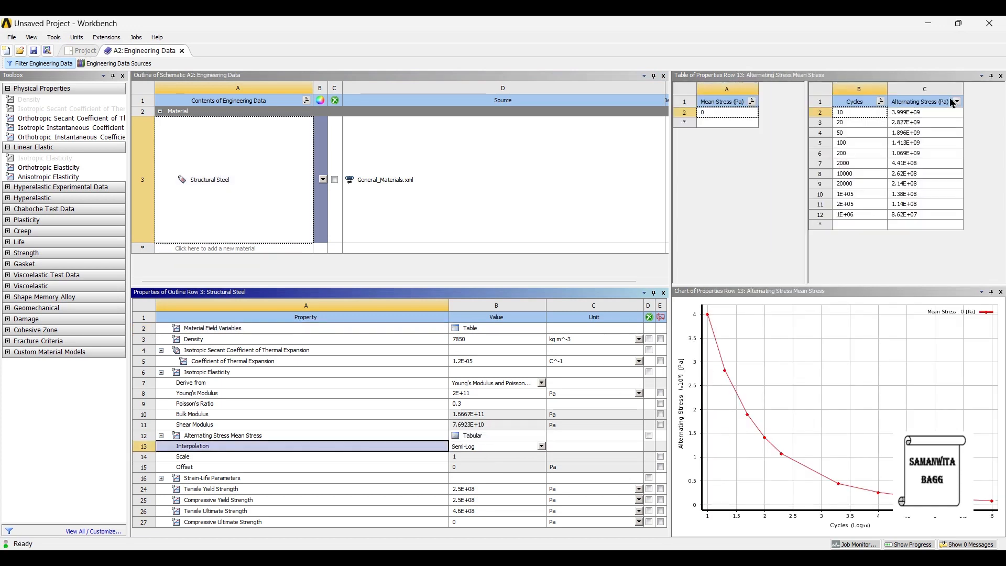
pyautogui.click(956, 102)
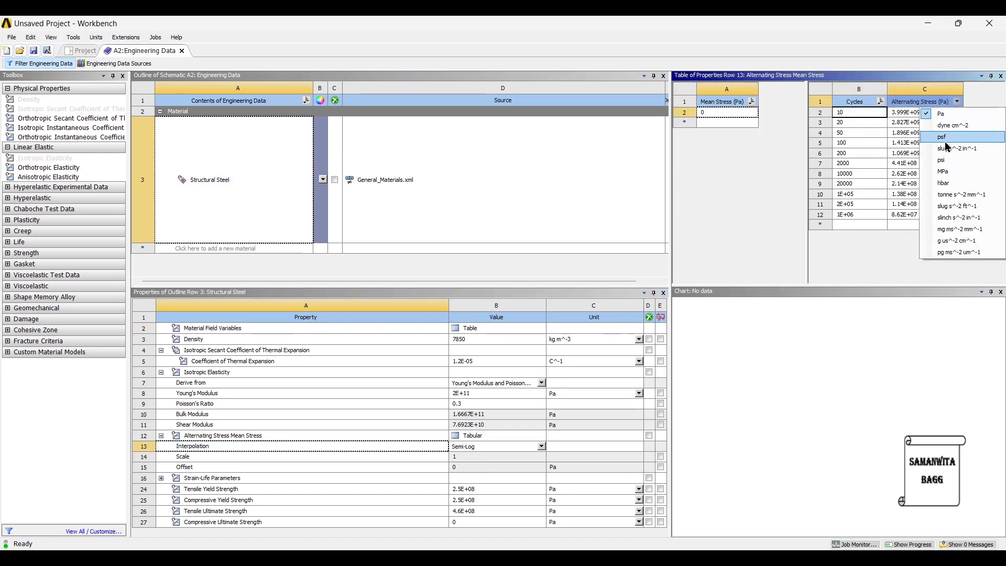
pyautogui.click(945, 171)
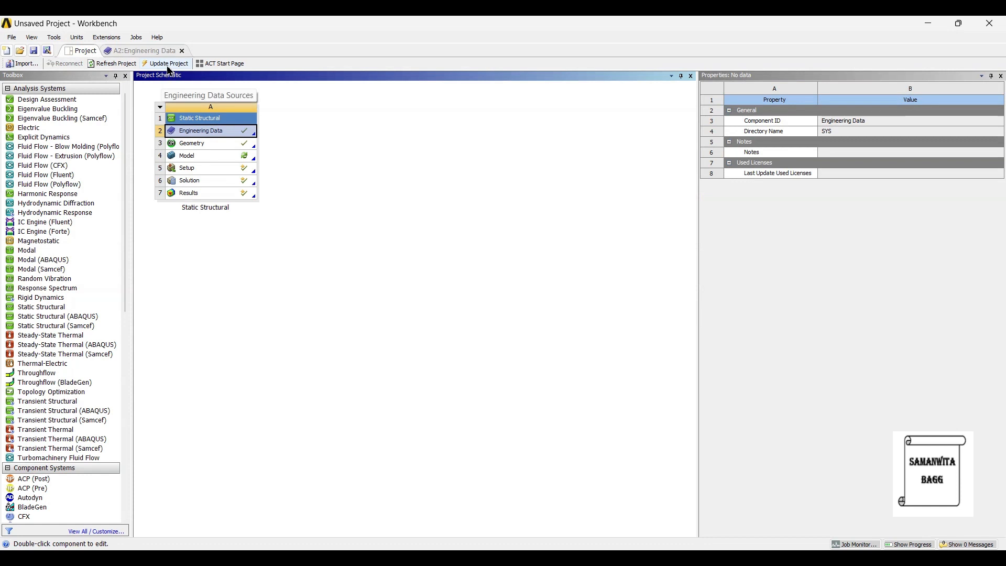
# Step: Update the whole project and open the solved results in Mechanical
pyautogui.click(168, 63)
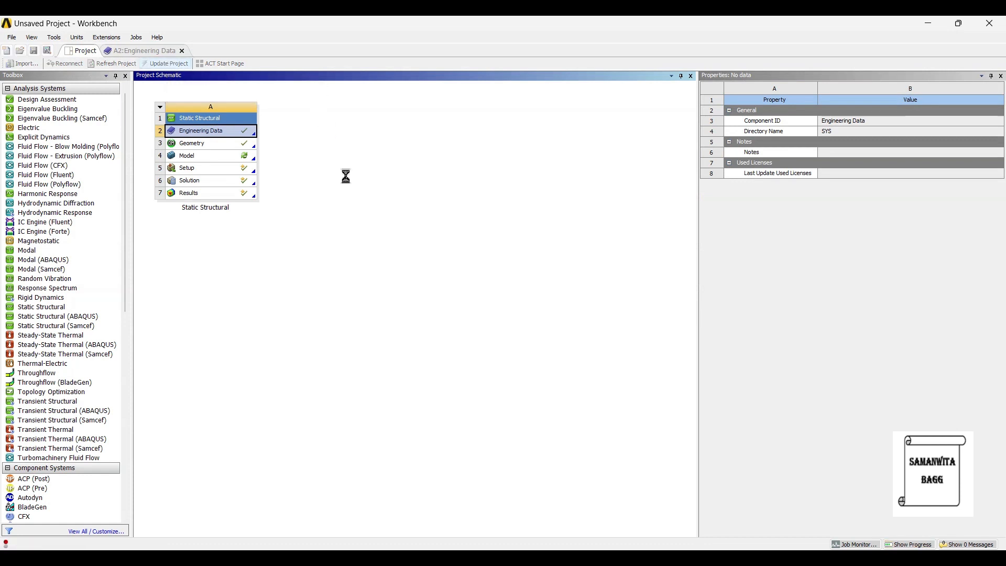
pyautogui.click(168, 63)
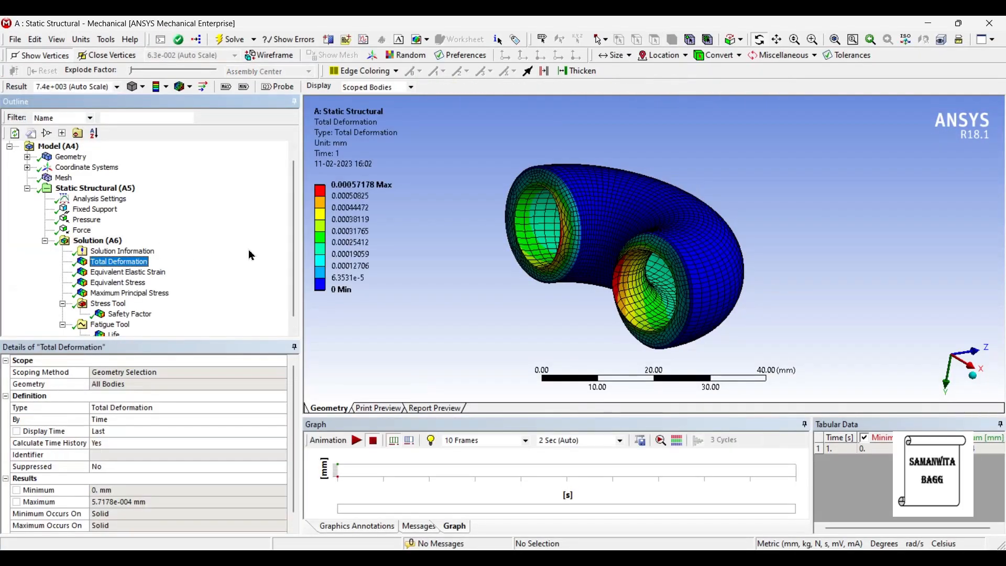
pyautogui.moveTo(697, 313)
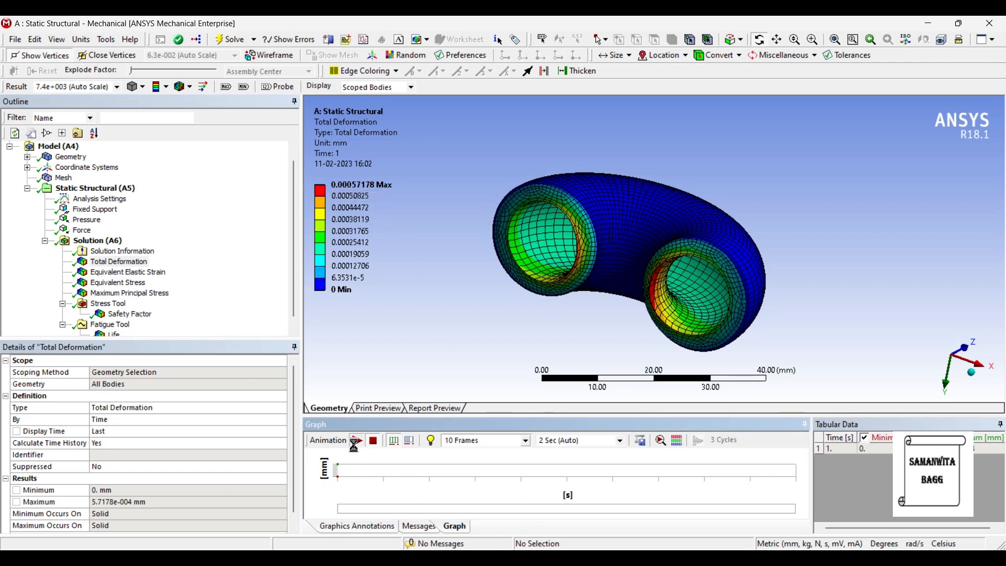
# Step: Play the Total Deformation animation, peaking at 0.00057 mm
pyautogui.click(357, 441)
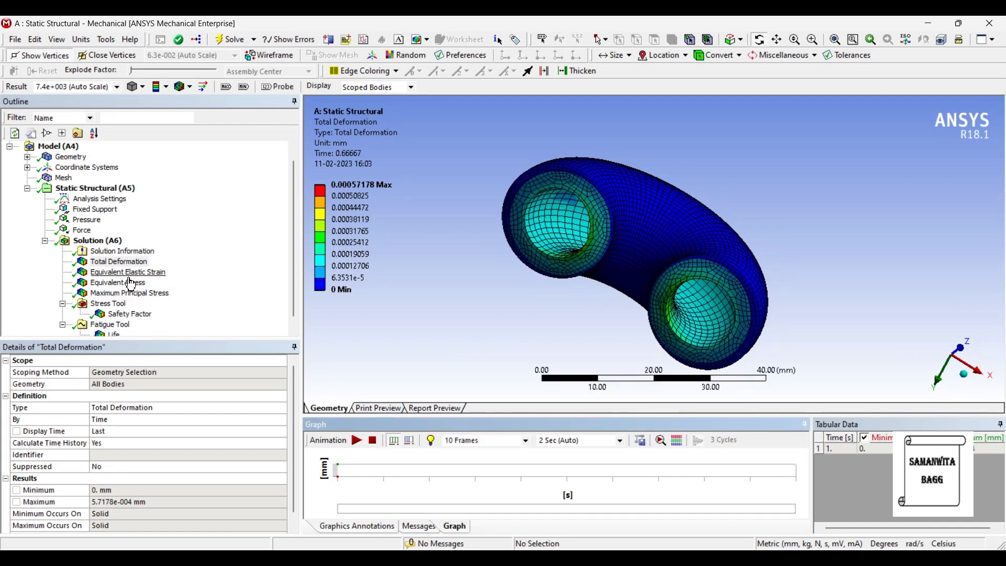
# Step: Animate Equivalent Elastic Strain (max 0.000169), stop it, then show Equivalent Stress
pyautogui.click(127, 272)
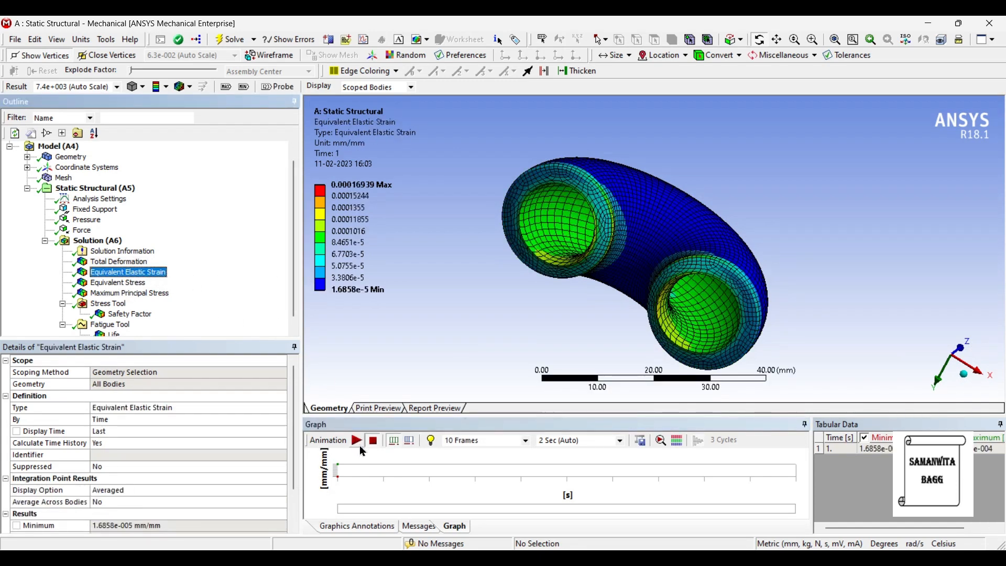
pyautogui.click(356, 440)
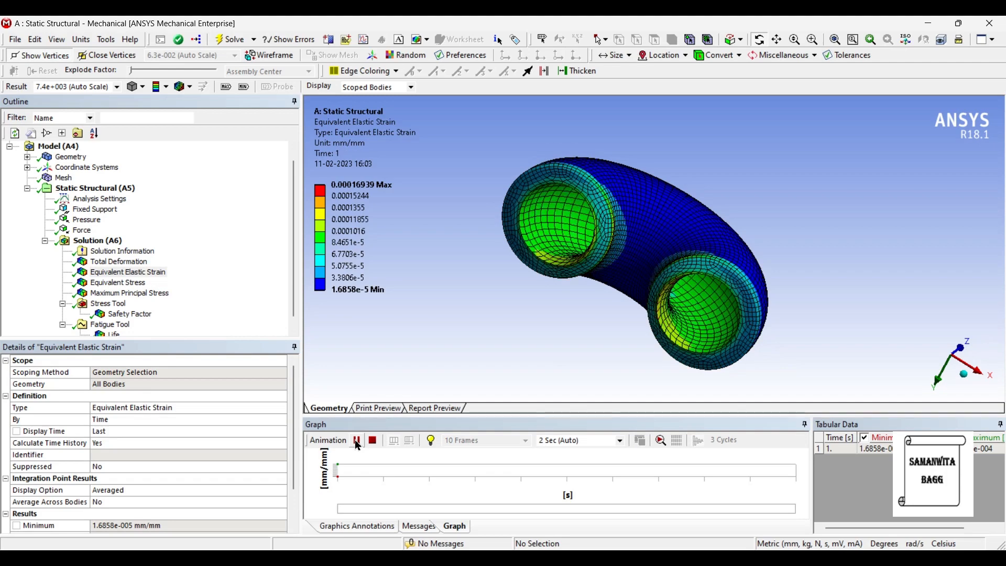
pyautogui.click(356, 440)
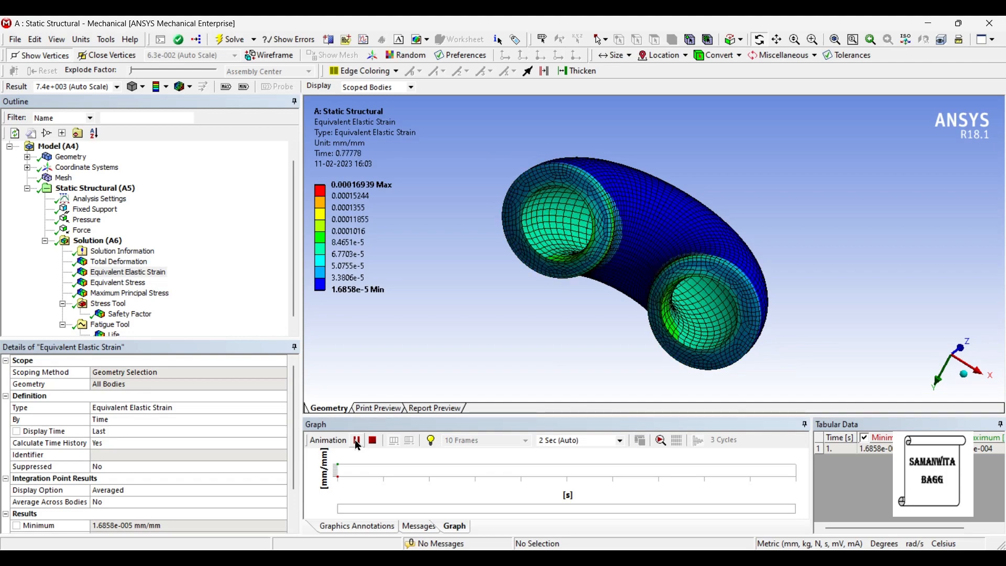
pyautogui.click(357, 440)
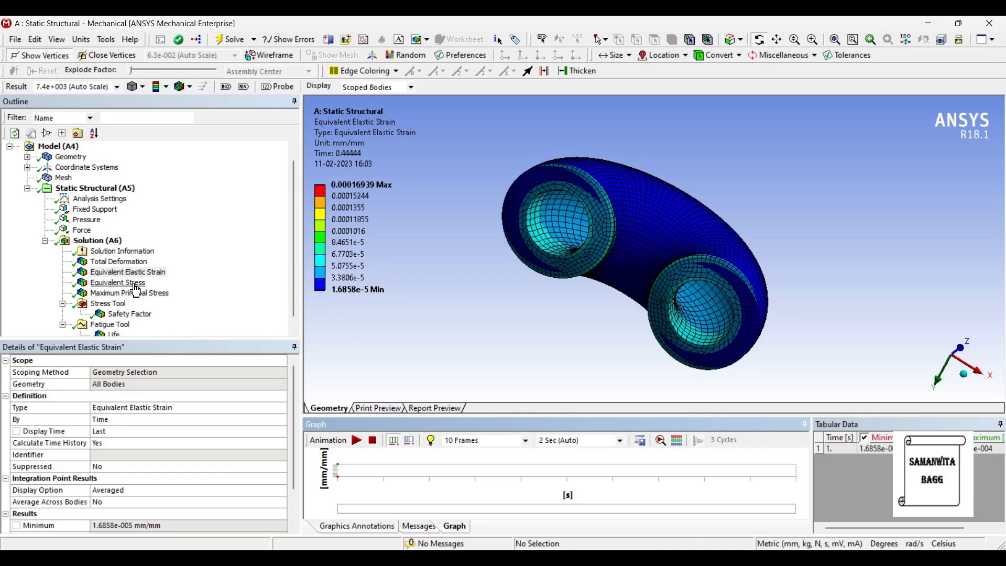
pyautogui.click(117, 282)
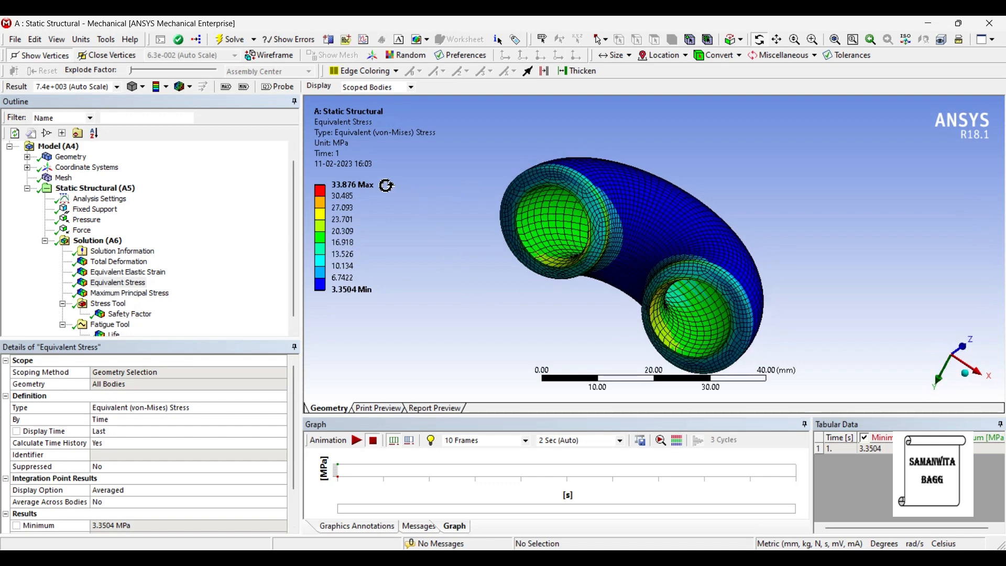
pyautogui.moveTo(410, 218)
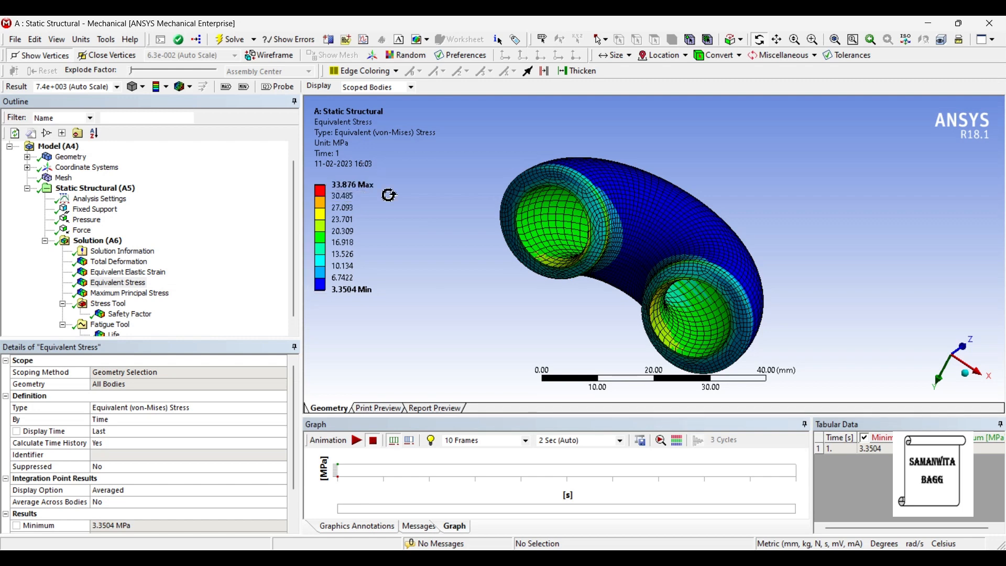
# Step: Show the Maximum Principal Stress result, ranging from -6.619 to 15.291 MPa
pyautogui.click(129, 292)
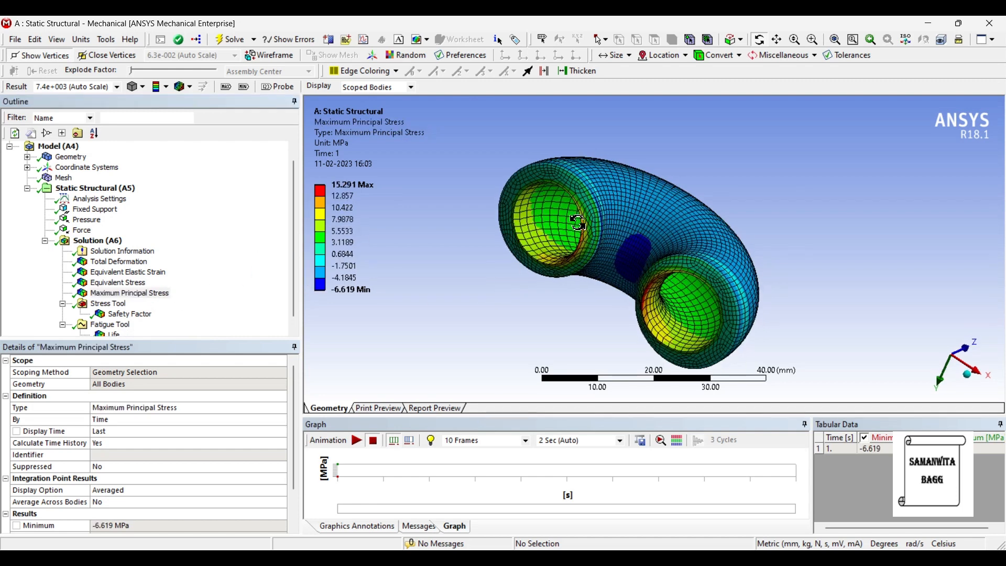
# Step: Animate Maximum Principal Stress, then show the Safety Factor result (minimum 7.3798)
pyautogui.click(356, 440)
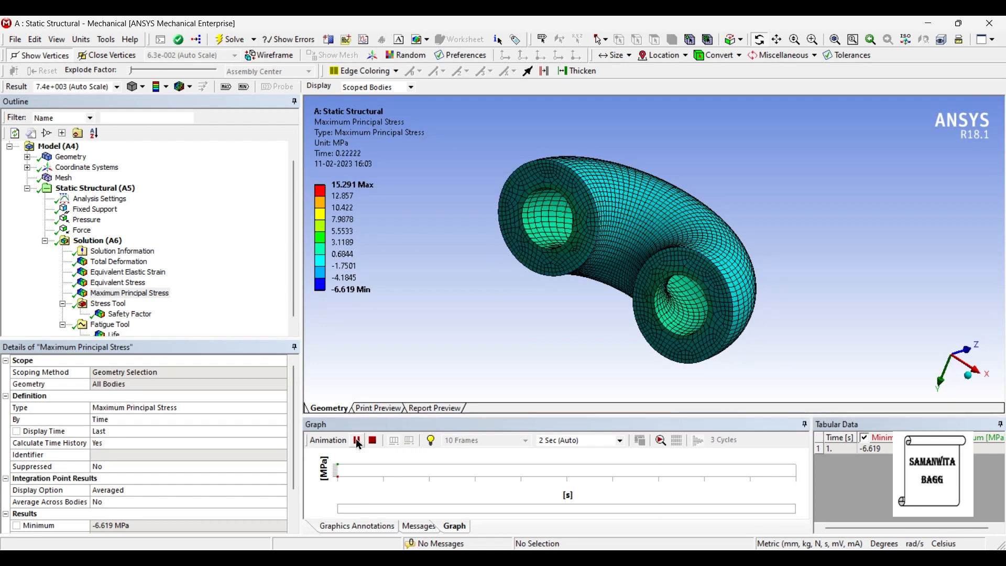
pyautogui.click(356, 440)
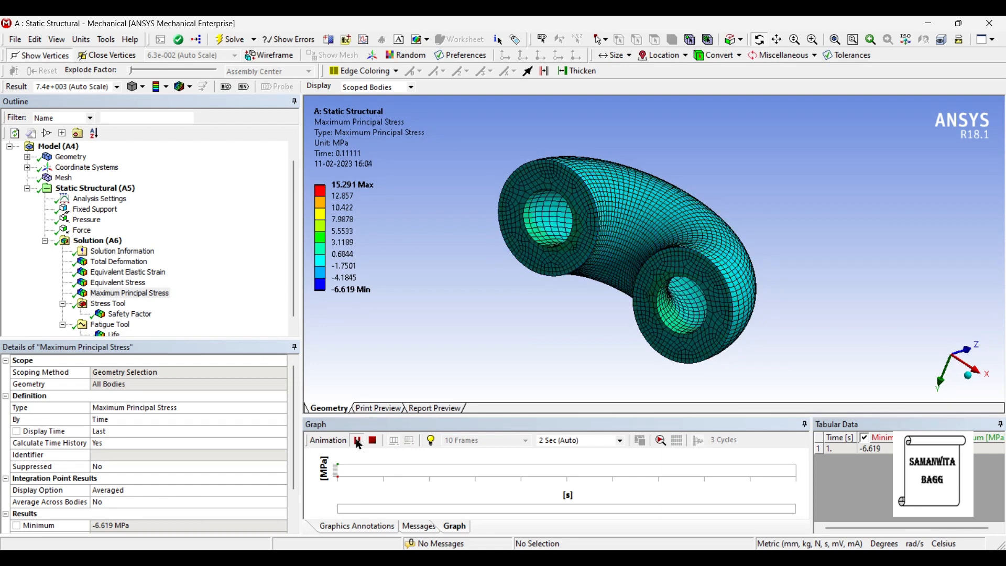
pyautogui.click(129, 313)
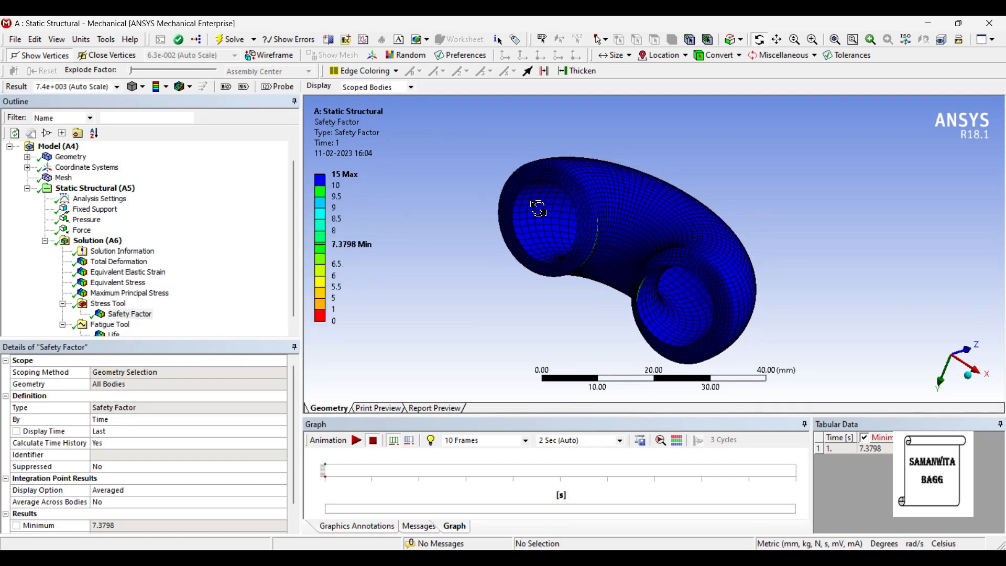
# Step: Orbit the Safety Factor contour (7.3798 to 15) to inspect the tube from several sides
pyautogui.moveTo(538, 208); pyautogui.dragTo(636, 278)
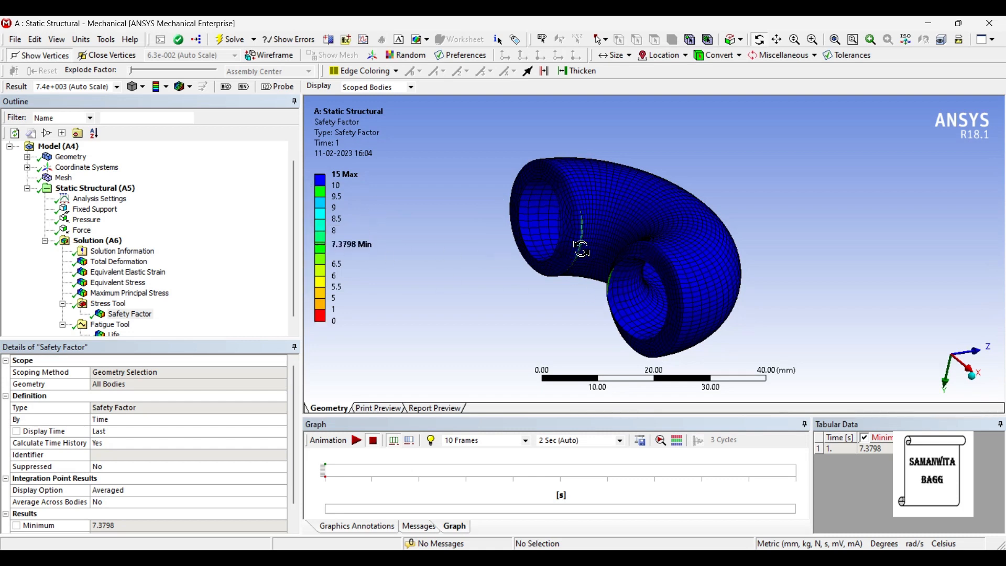
pyautogui.moveTo(581, 250); pyautogui.dragTo(648, 314)
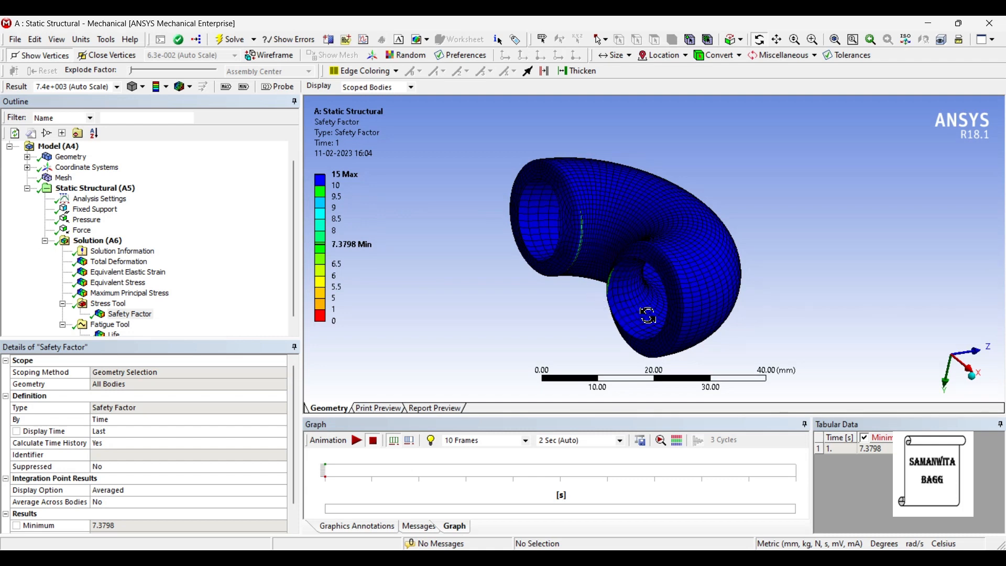
pyautogui.moveTo(647, 314); pyautogui.dragTo(626, 278)
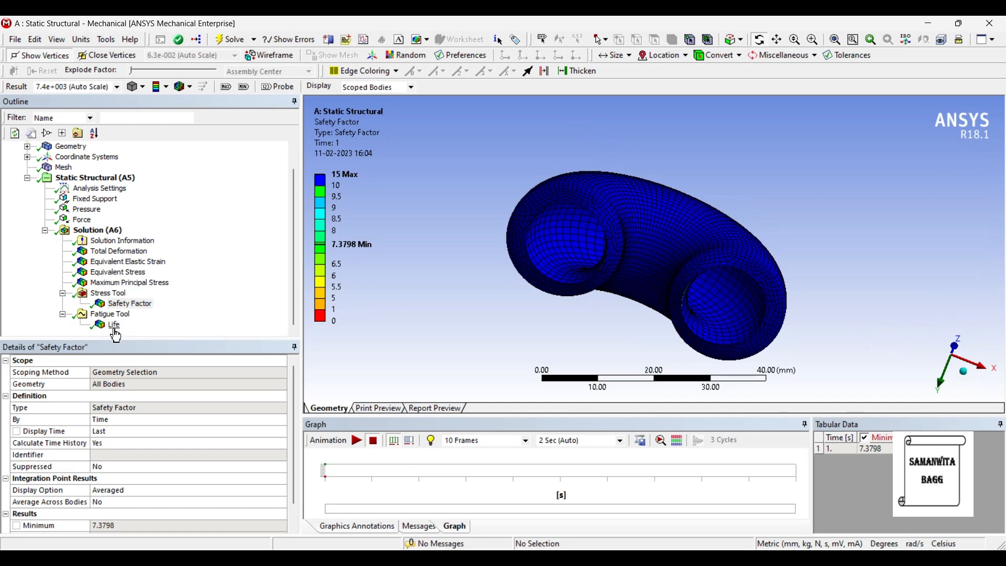
# Step: Show the fatigue Life result at 1e6 cycles, then return to Total Deformation (max 0.00057178 mm)
pyautogui.click(114, 324)
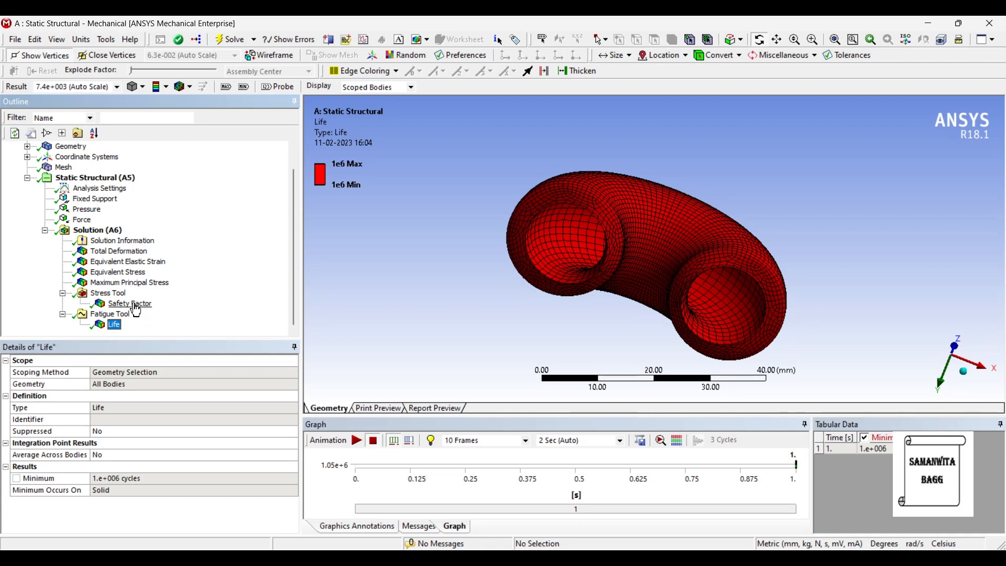
pyautogui.click(118, 251)
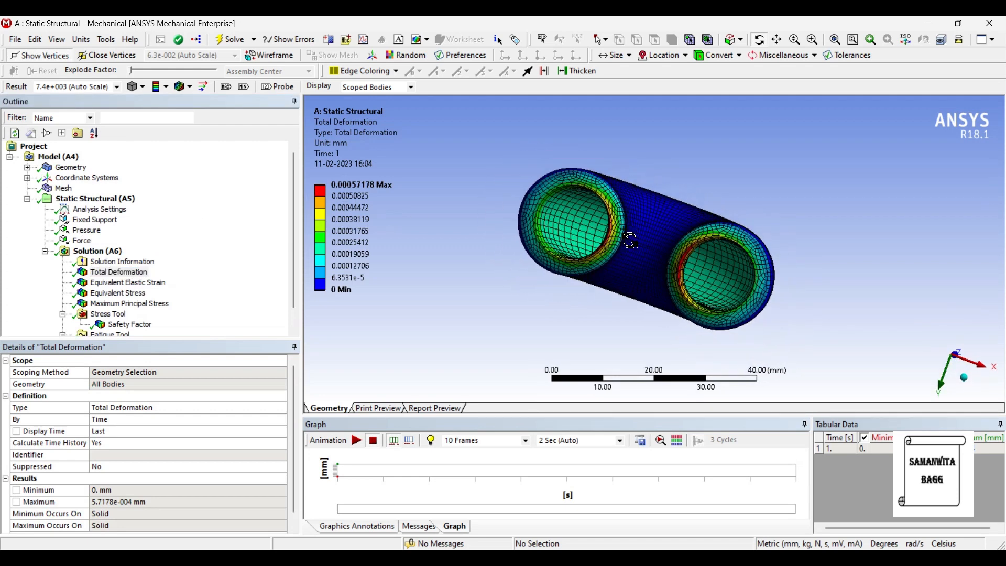
# Step: Orbit the Total Deformation contour to view the tube from another side
pyautogui.moveTo(629, 241); pyautogui.dragTo(716, 327)
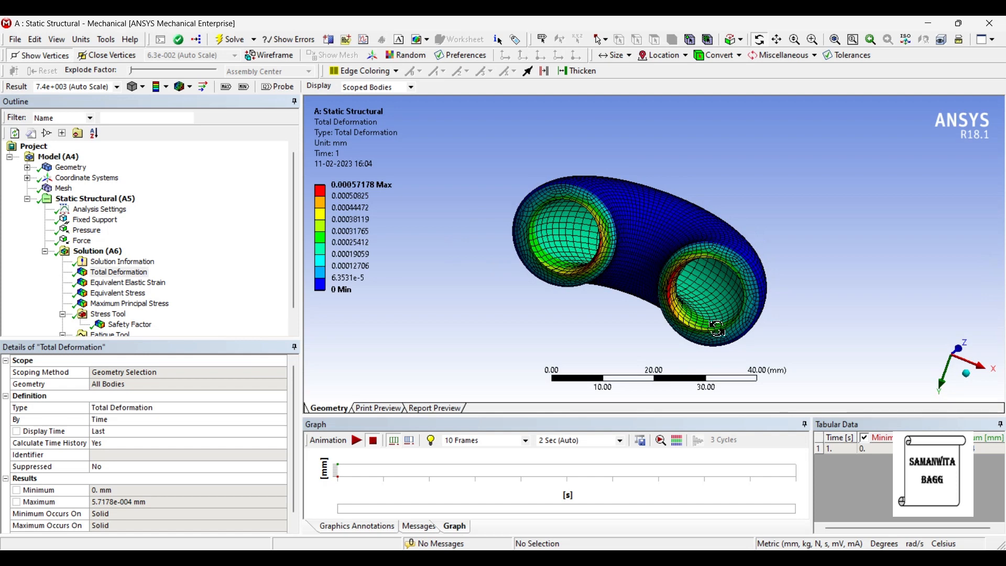